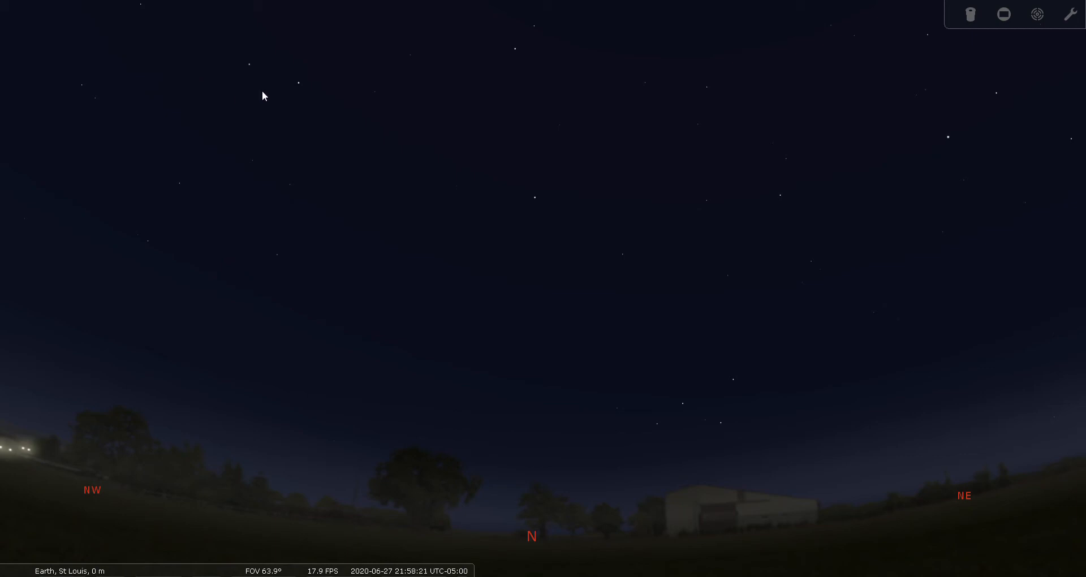
mouse_move(472, 420)
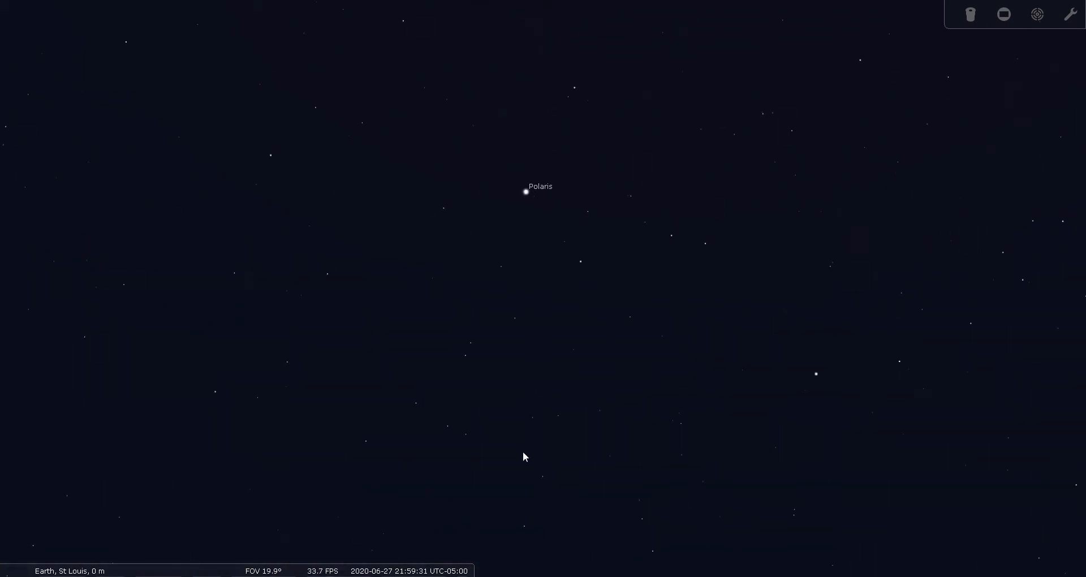
- Zoom in on 2 UMi to under 1° FOV, then back out to the wide northern horizon
scroll("up", 3)
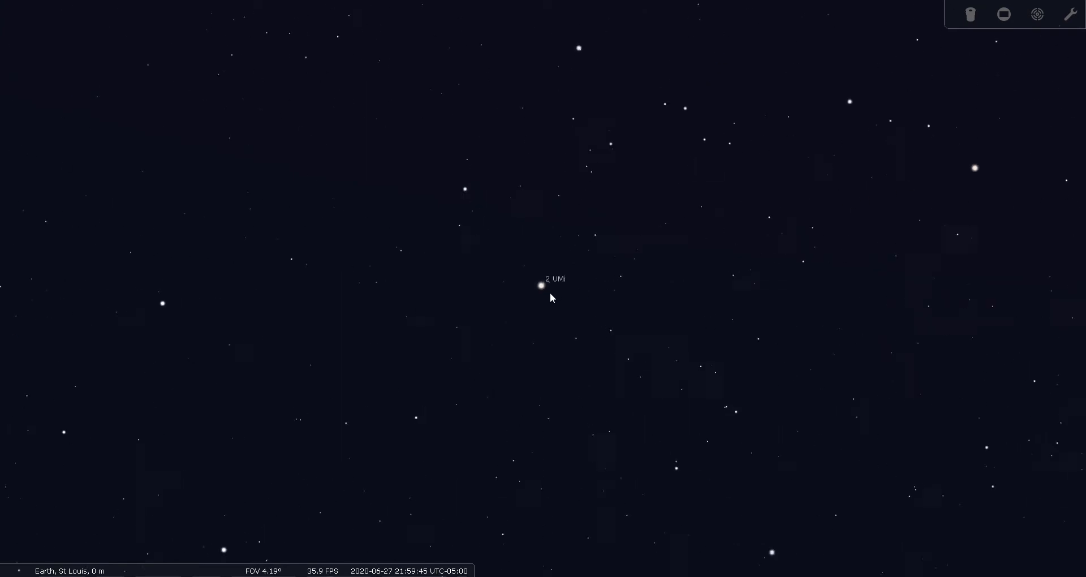
scroll("up", 3)
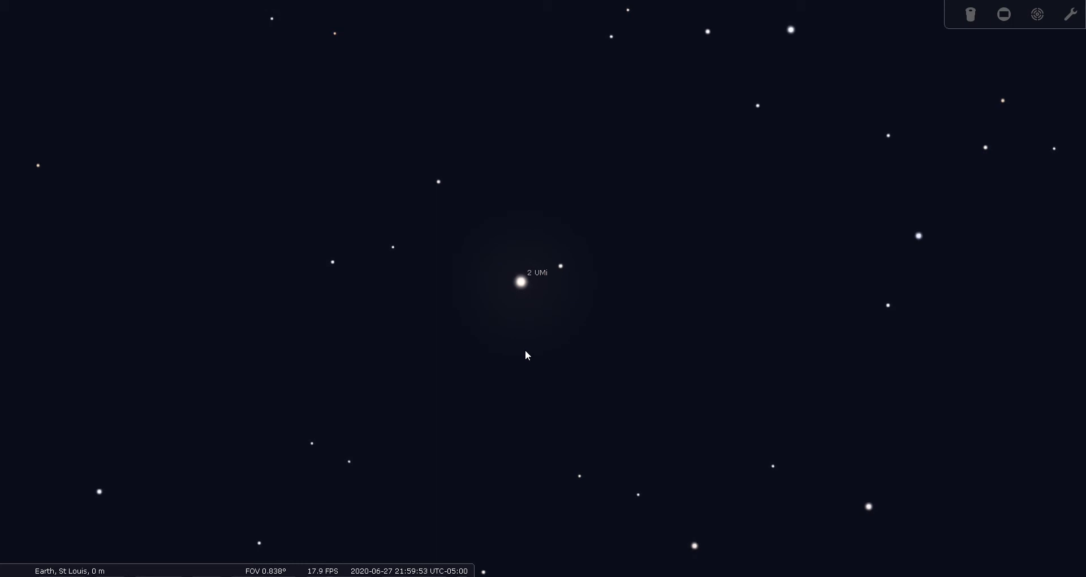
mouse_move(593, 358)
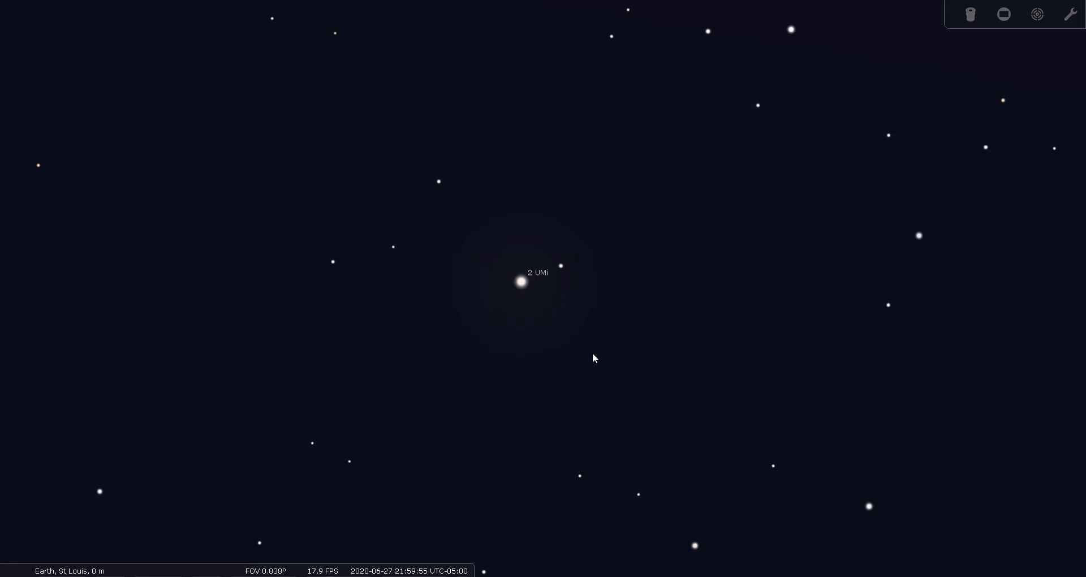
scroll("down", 3)
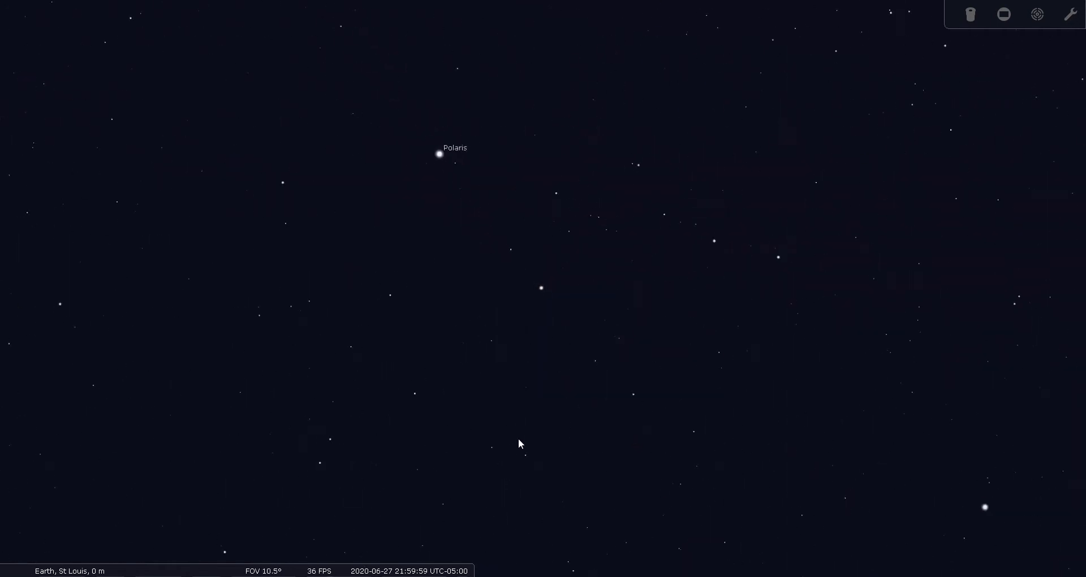
scroll("down", 3)
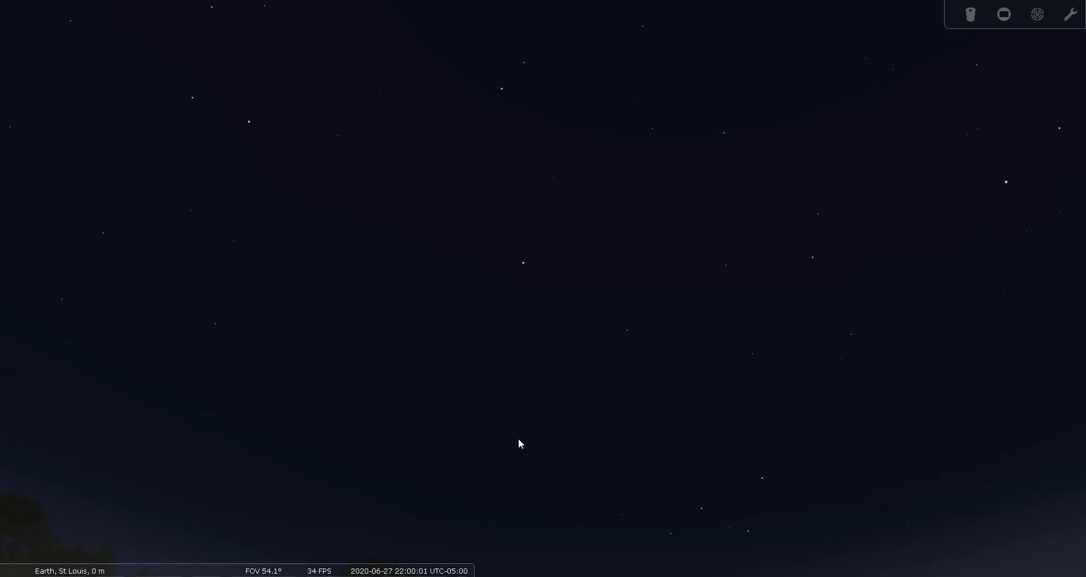
scroll("down", 3)
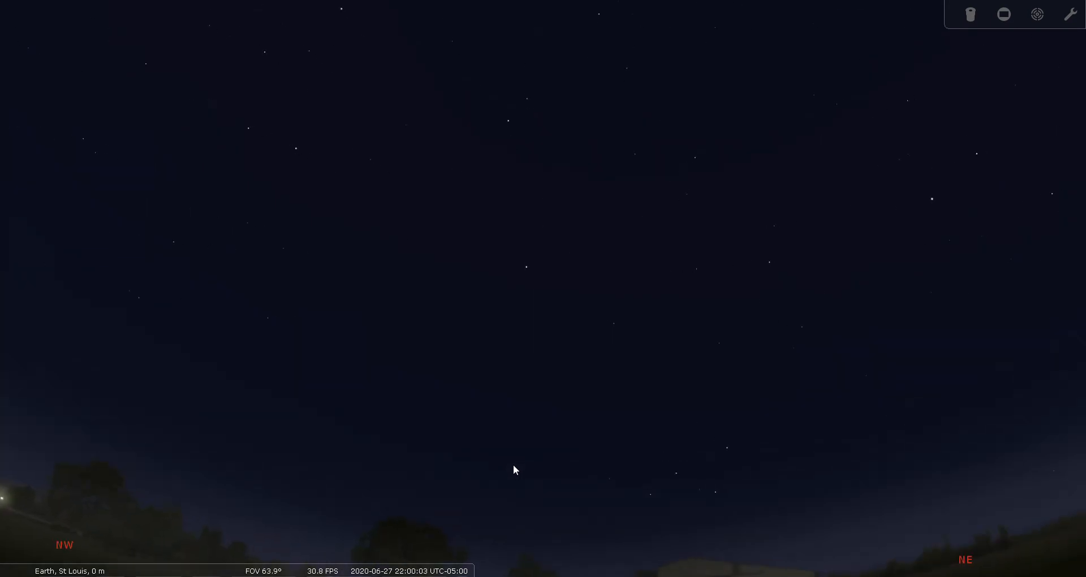
- Turn the view to face due north, horizon landscape below the stars
left_click_drag(516, 470, 501, 393)
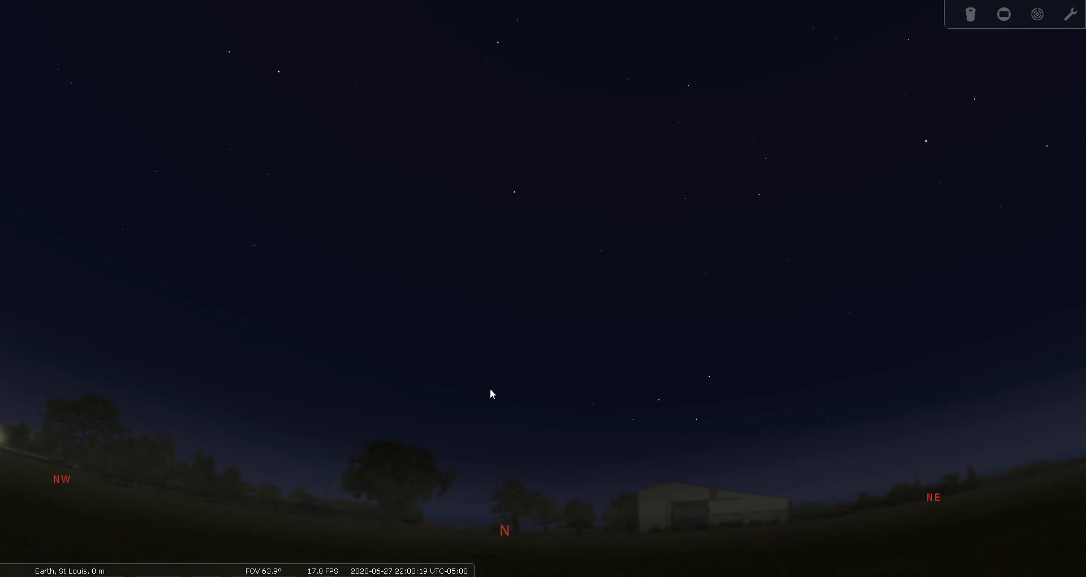
mouse_move(502, 378)
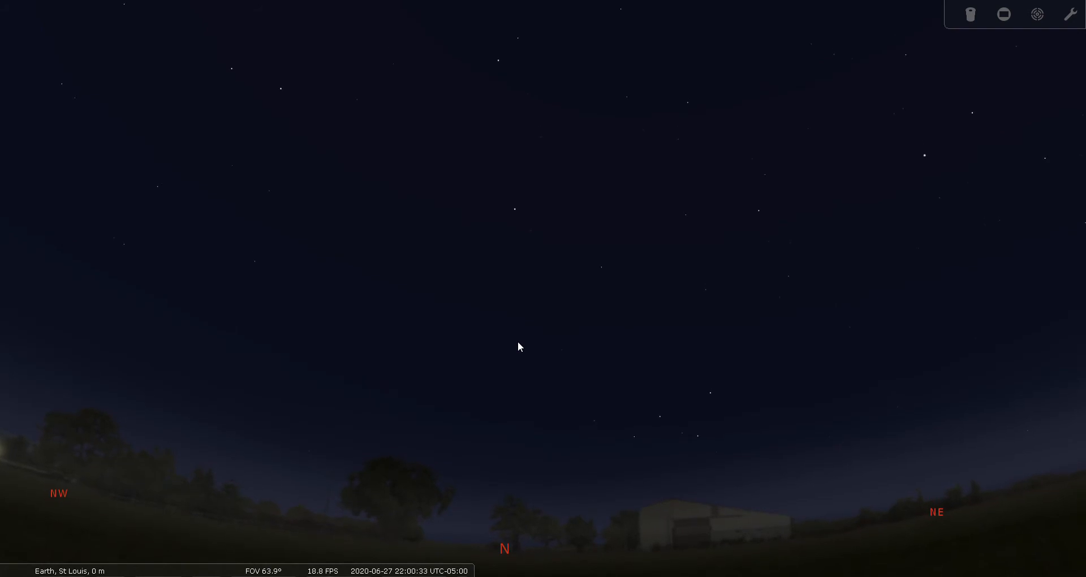
mouse_move(465, 354)
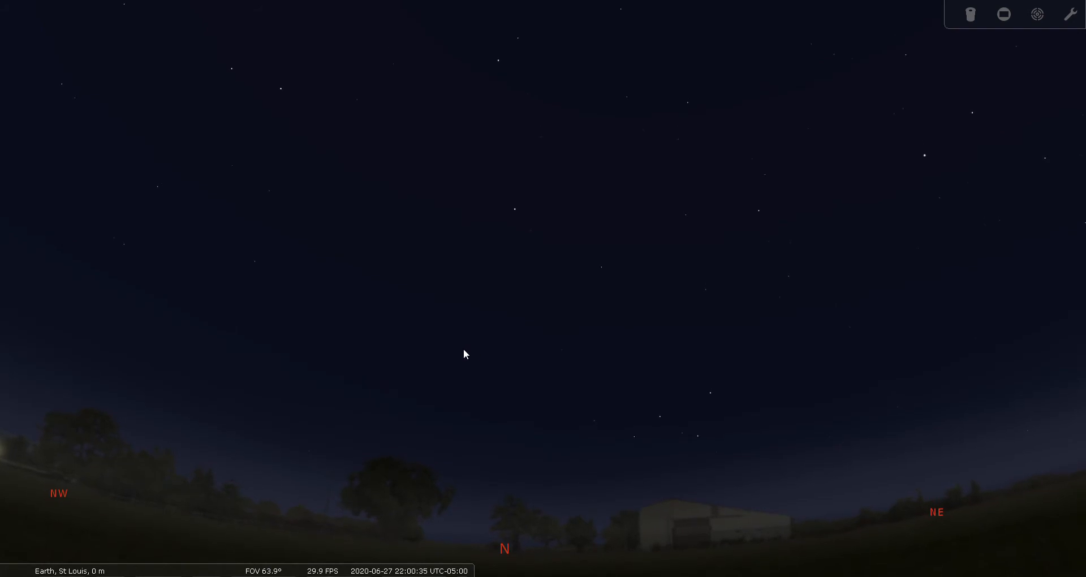
mouse_move(401, 369)
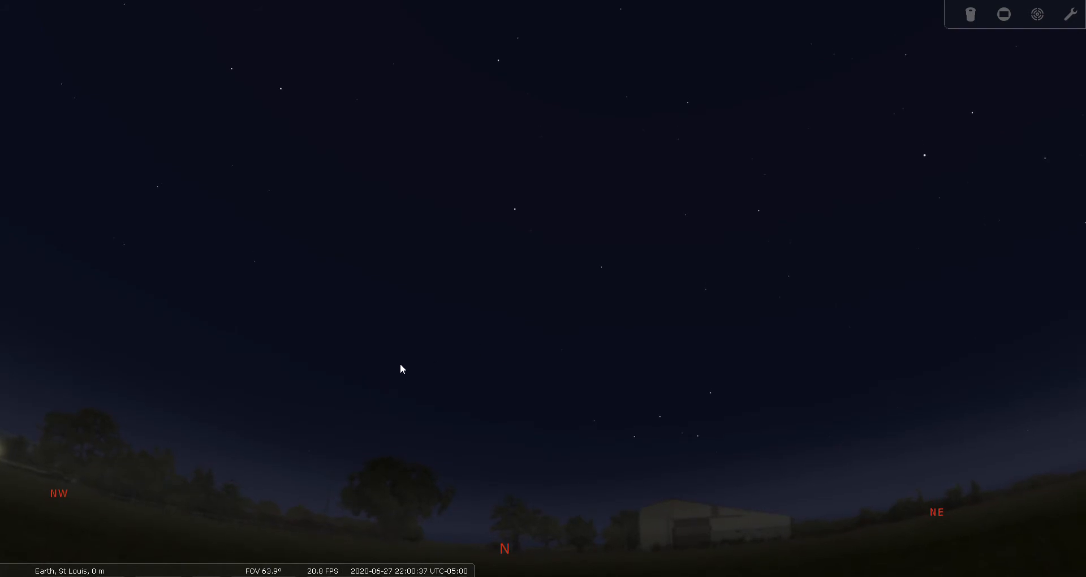
mouse_move(513, 258)
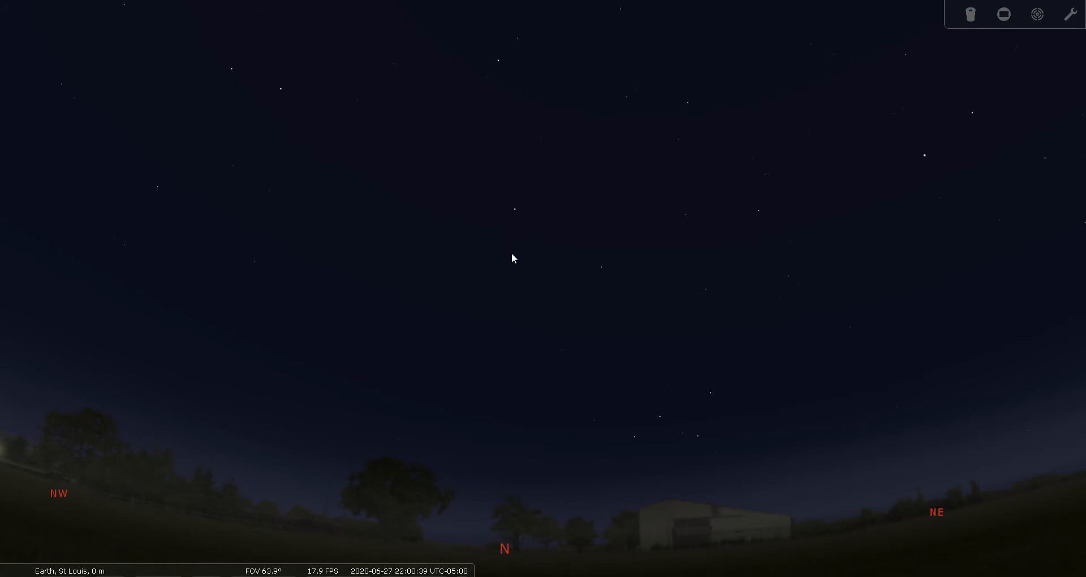
mouse_move(524, 213)
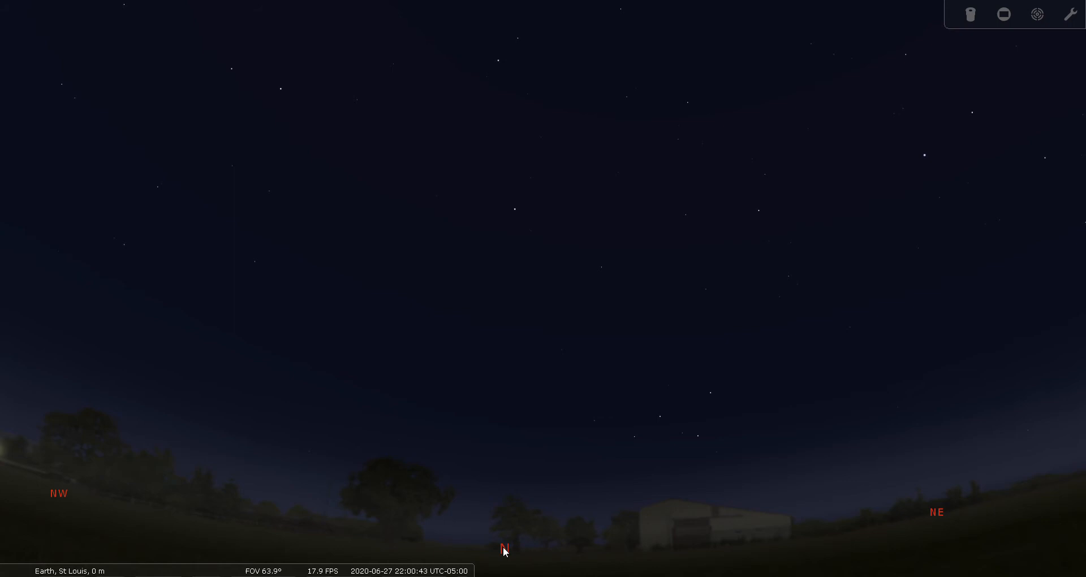
mouse_move(500, 467)
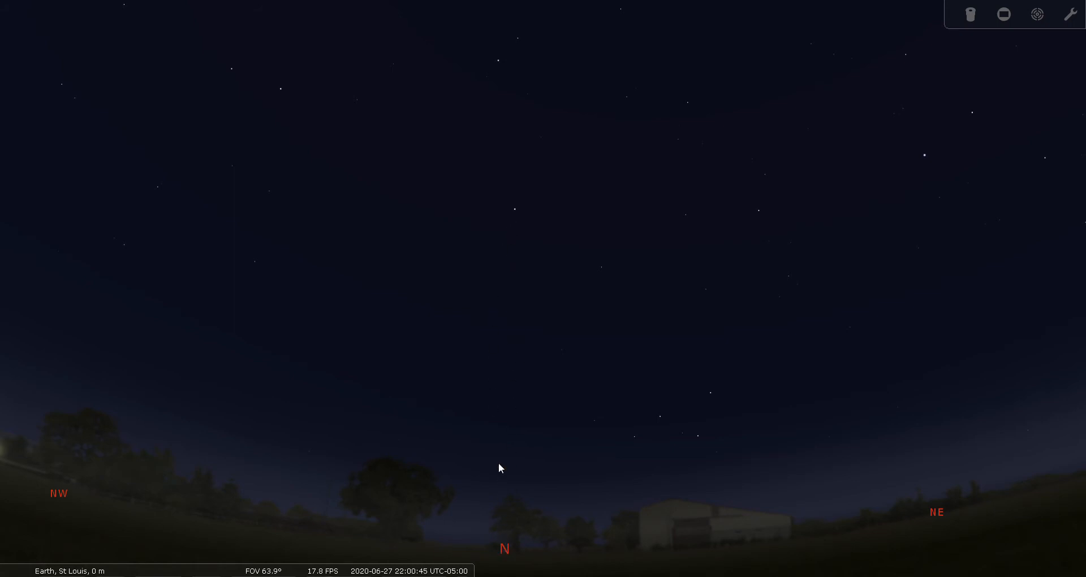
mouse_move(521, 239)
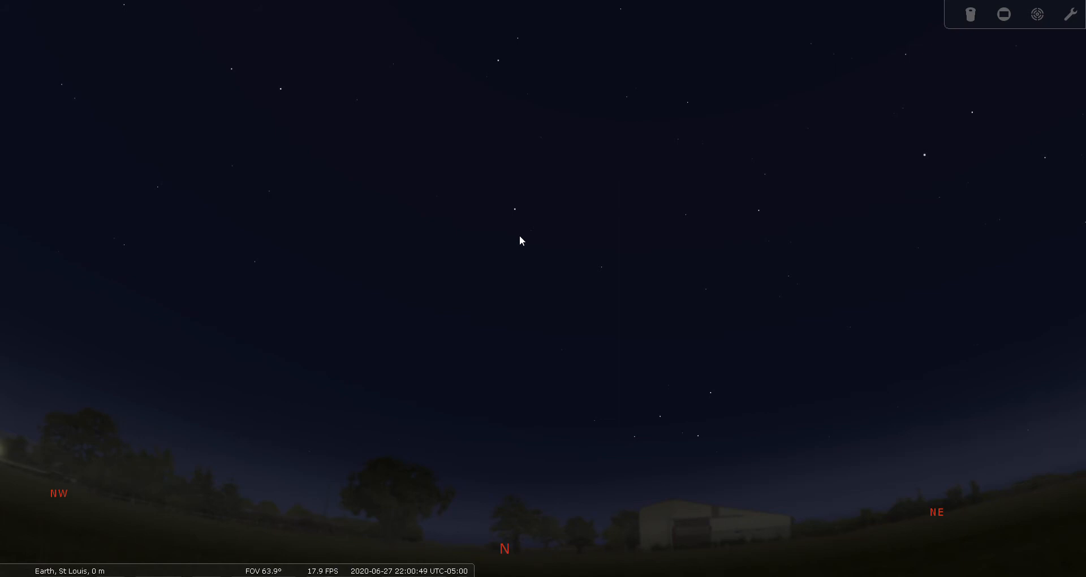
mouse_move(544, 319)
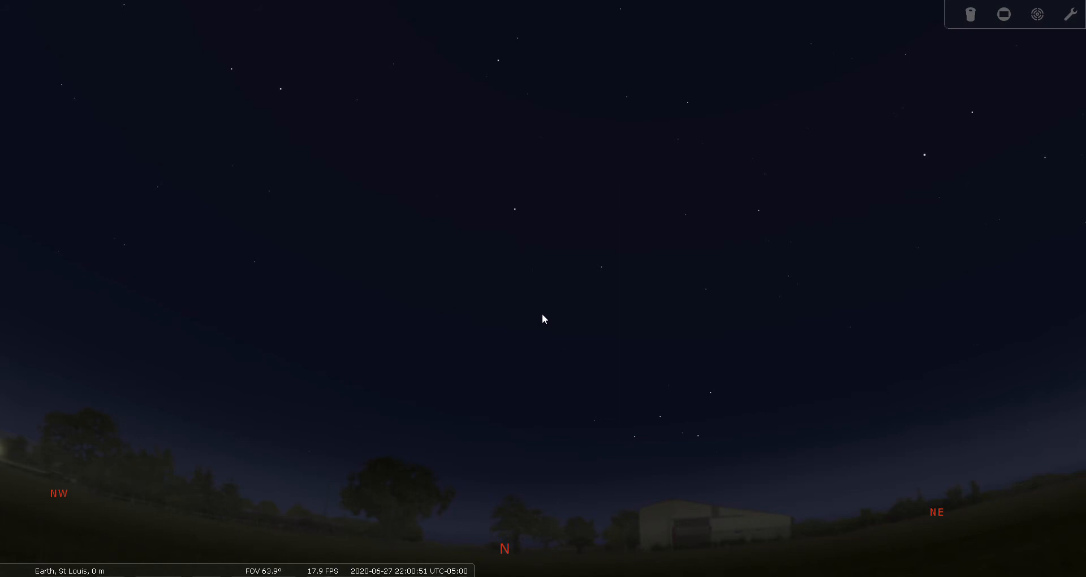
mouse_move(522, 446)
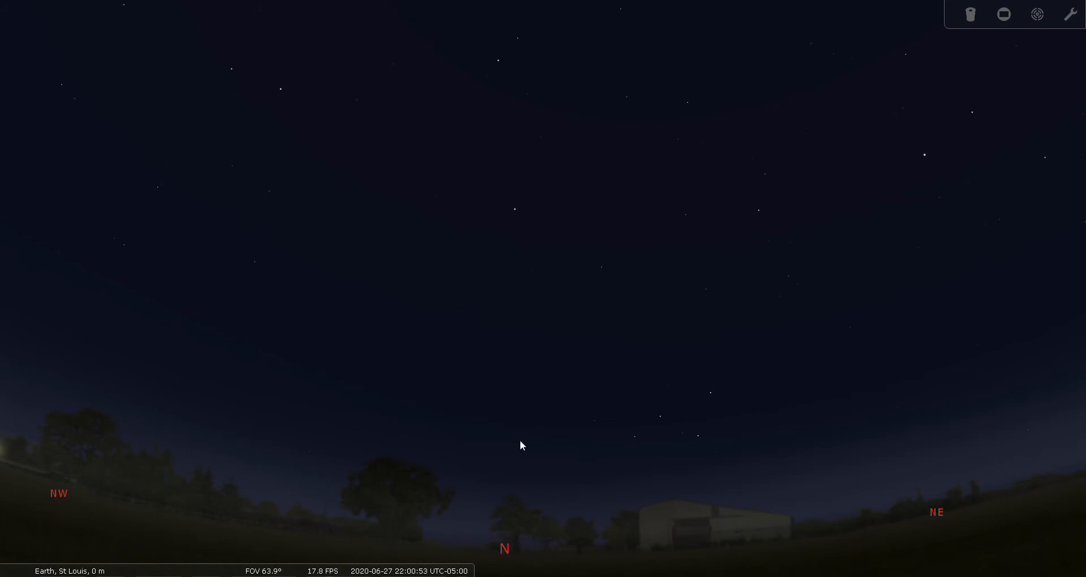
mouse_move(513, 226)
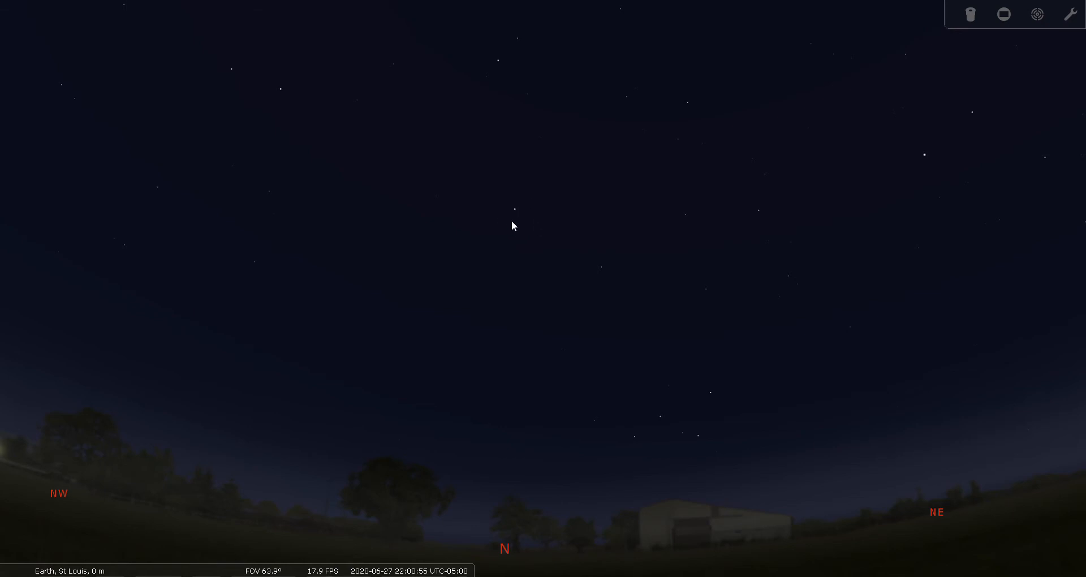
mouse_move(443, 251)
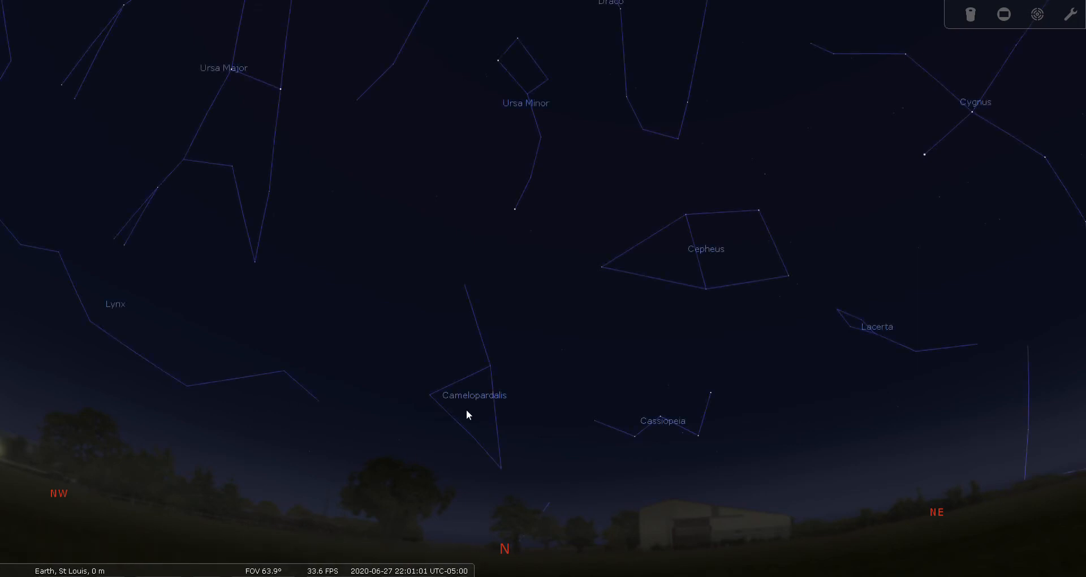
- Raise the view so Ursa Minor is centred with the horizon out of sight
left_click_drag(471, 414, 568, 349)
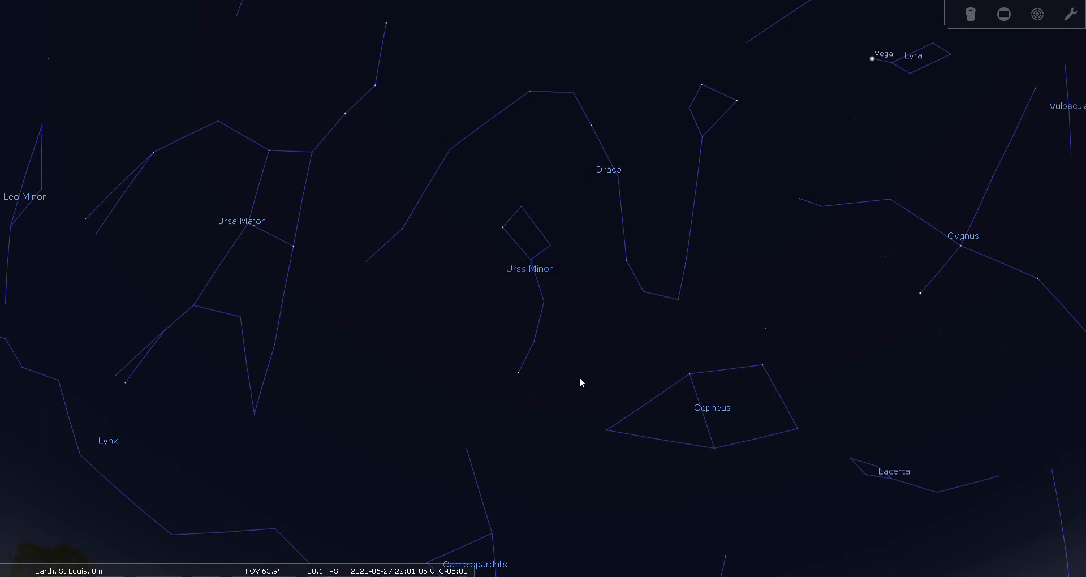
mouse_move(221, 521)
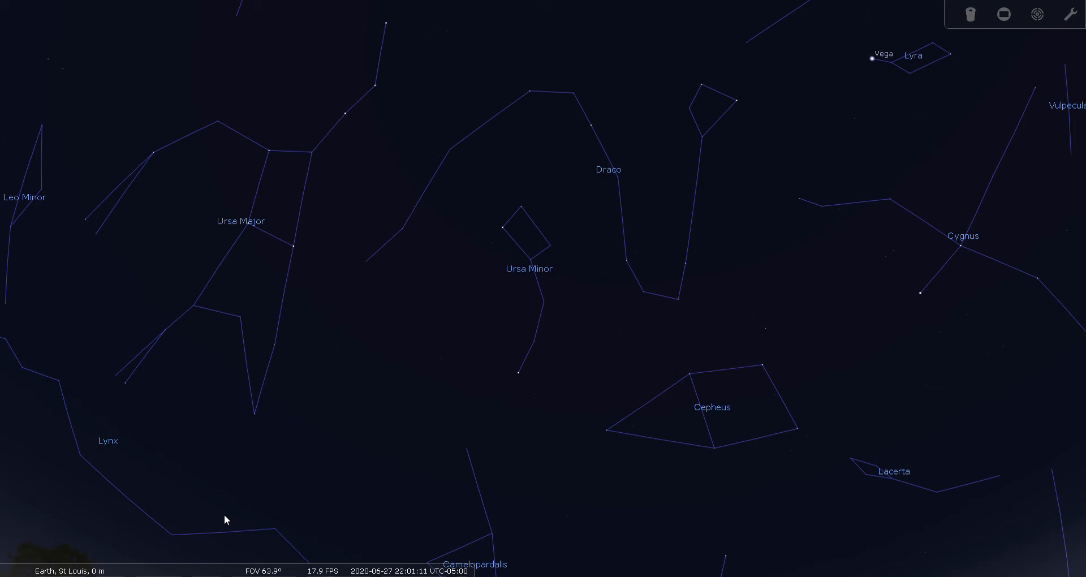
mouse_move(347, 455)
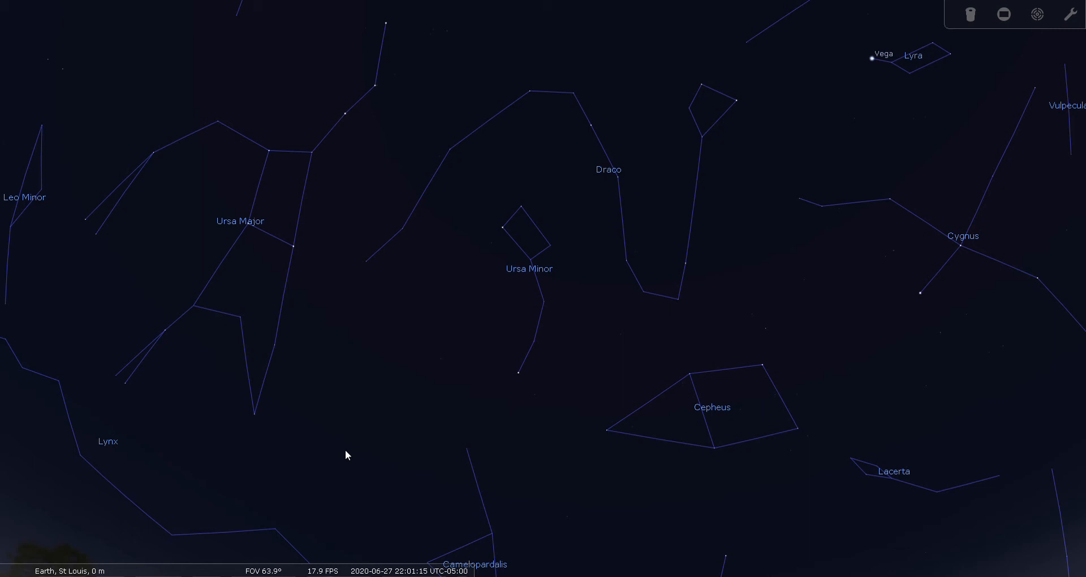
mouse_move(360, 449)
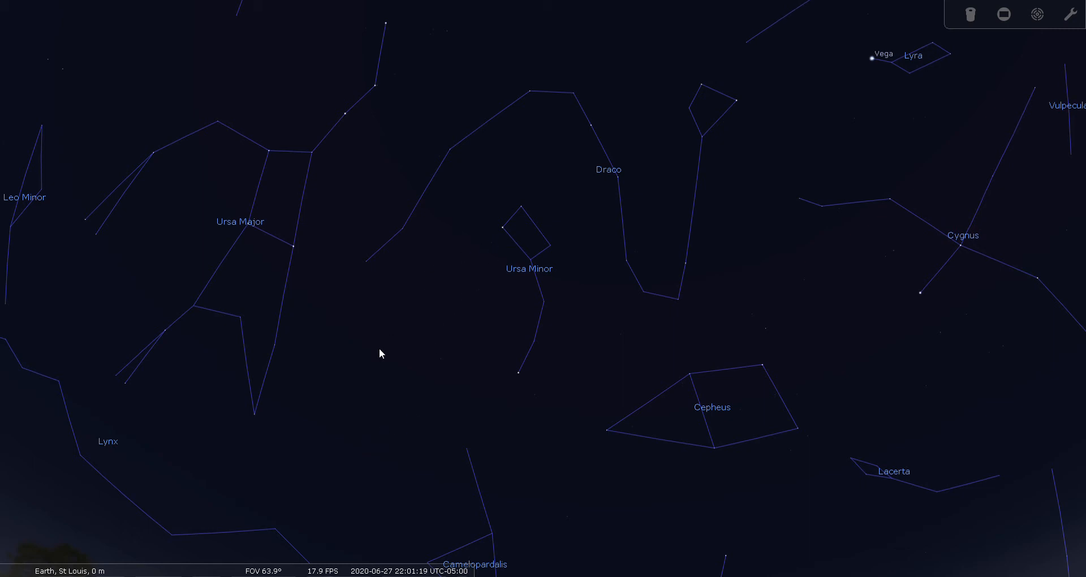
mouse_move(355, 394)
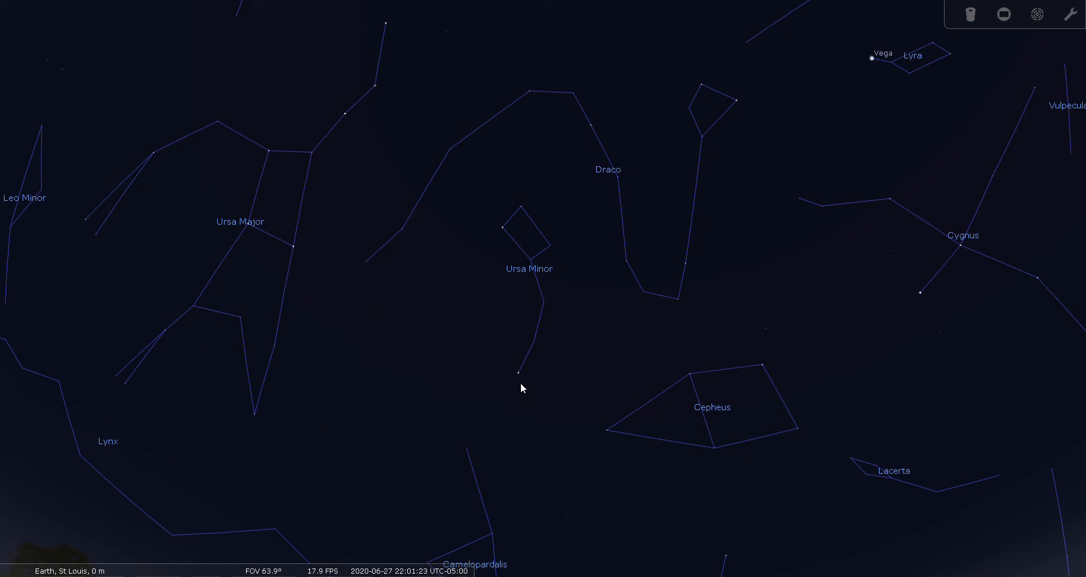
mouse_move(158, 543)
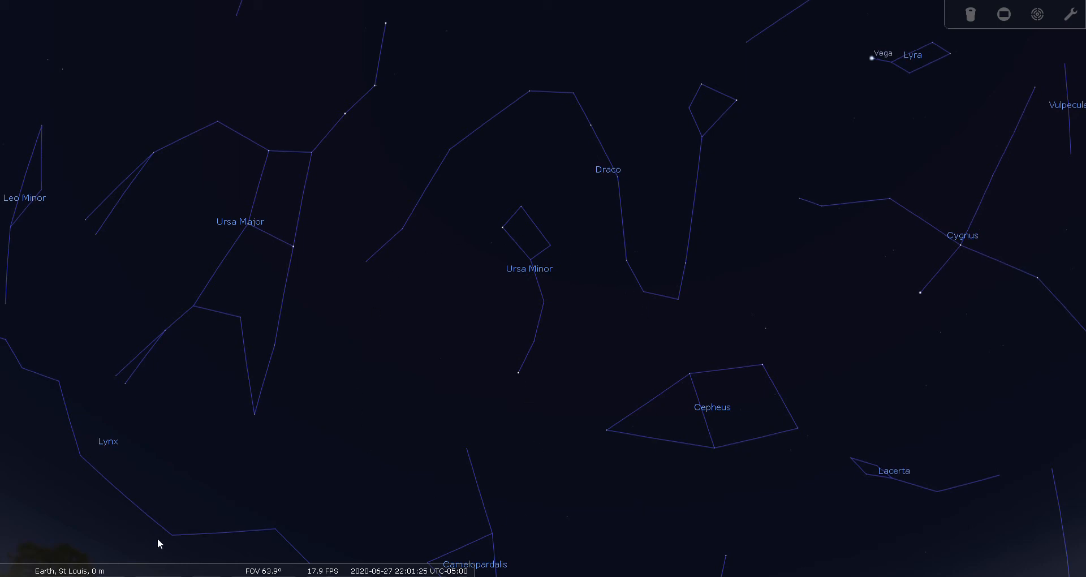
- Overlay the equatorial coordinate grid briefly, then hide it again
left_click(101, 568)
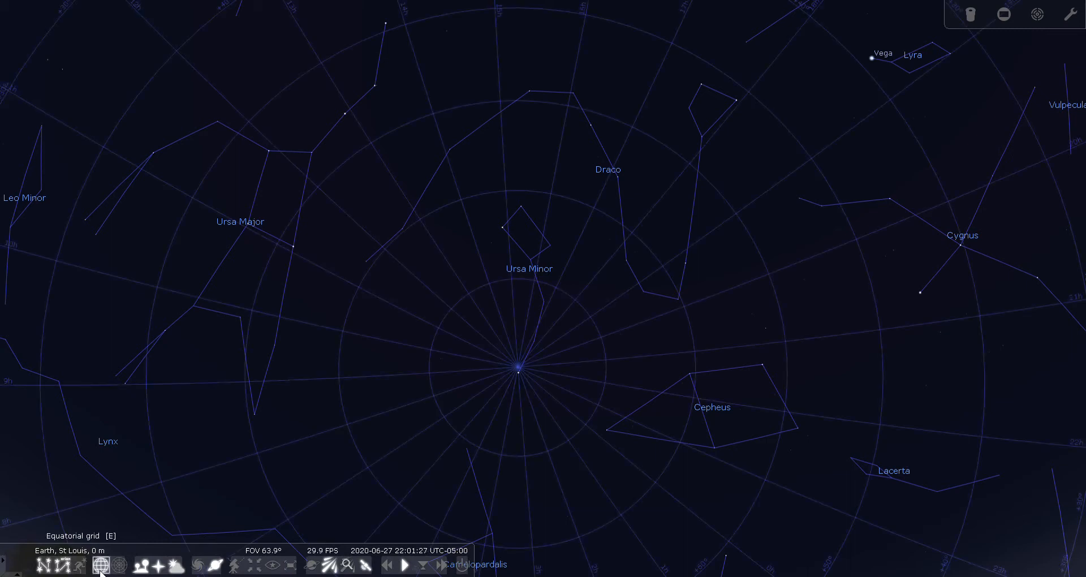
left_click(103, 565)
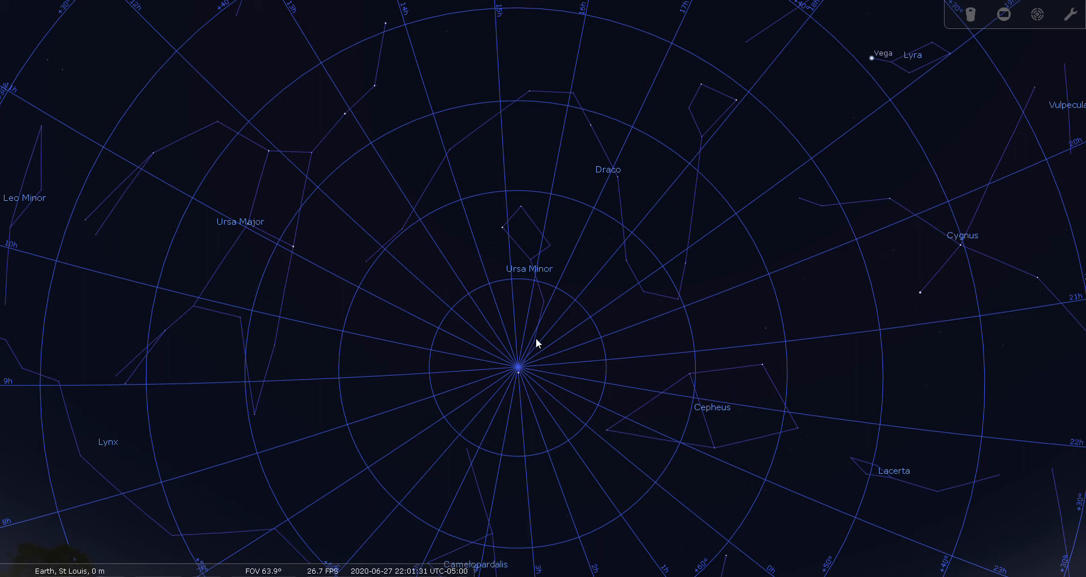
mouse_move(533, 431)
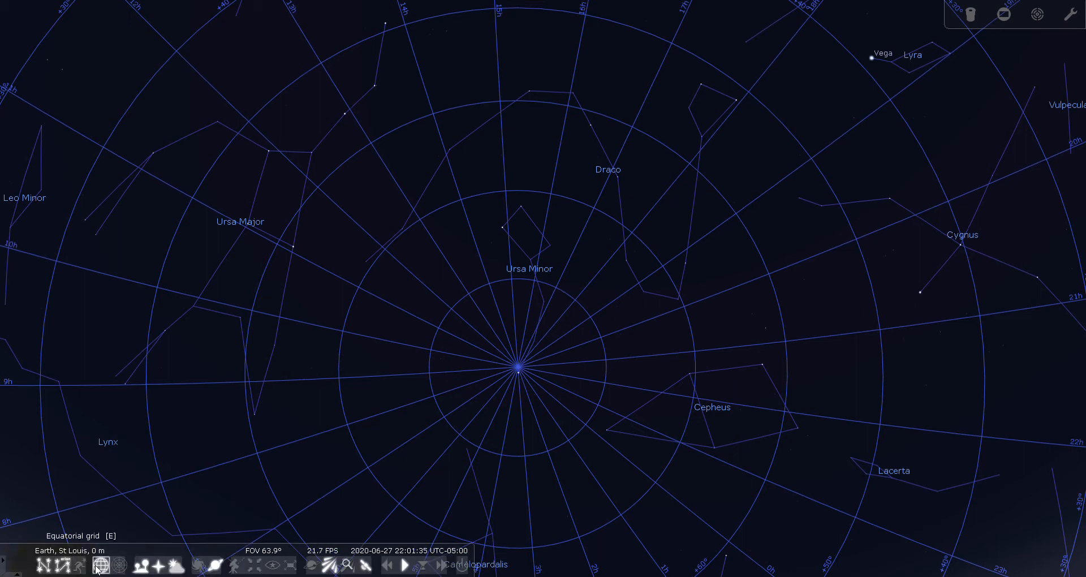
left_click(100, 565)
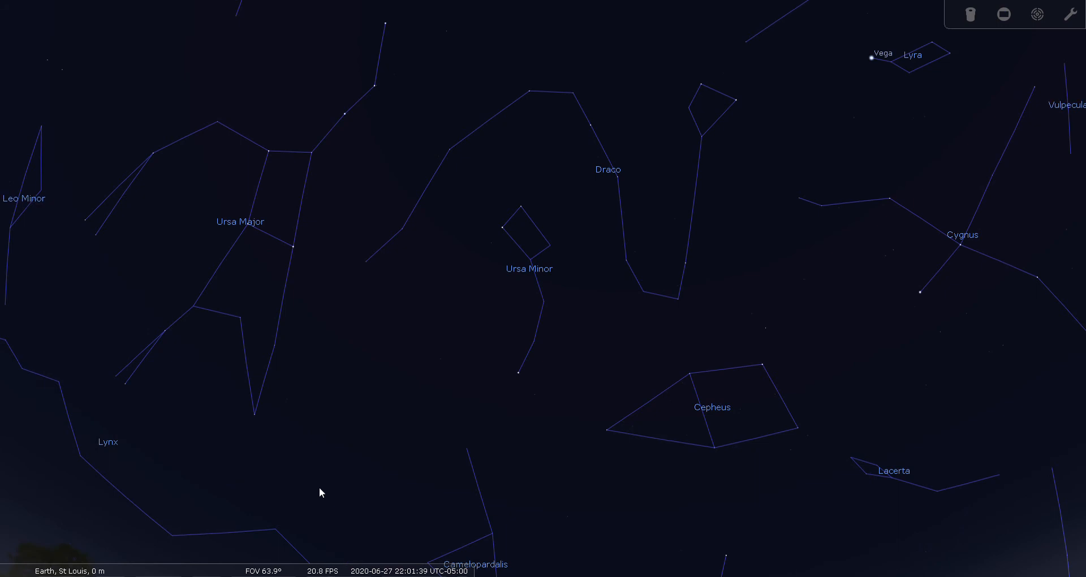
mouse_move(380, 410)
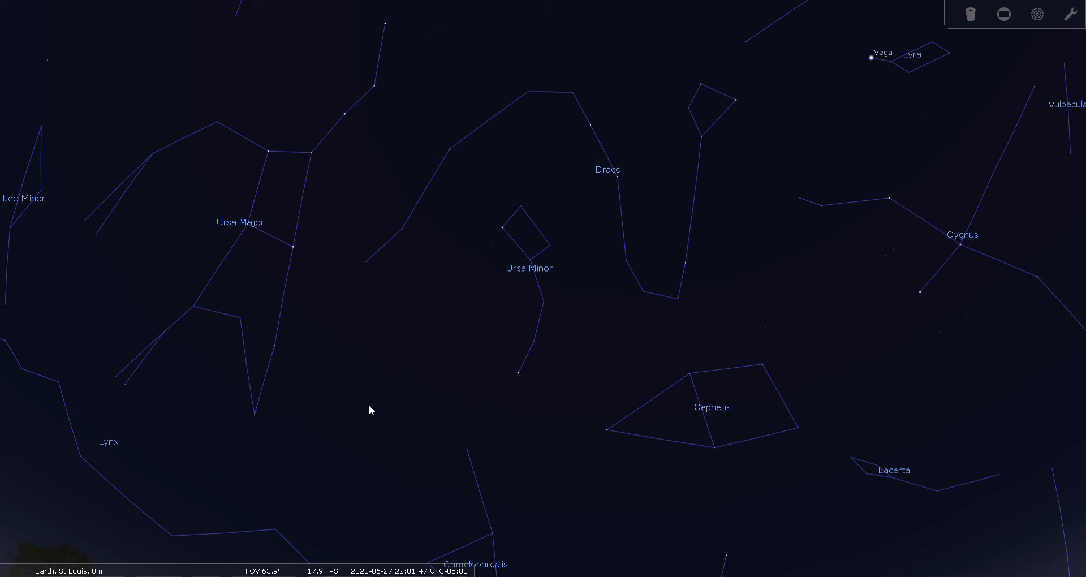
mouse_move(380, 406)
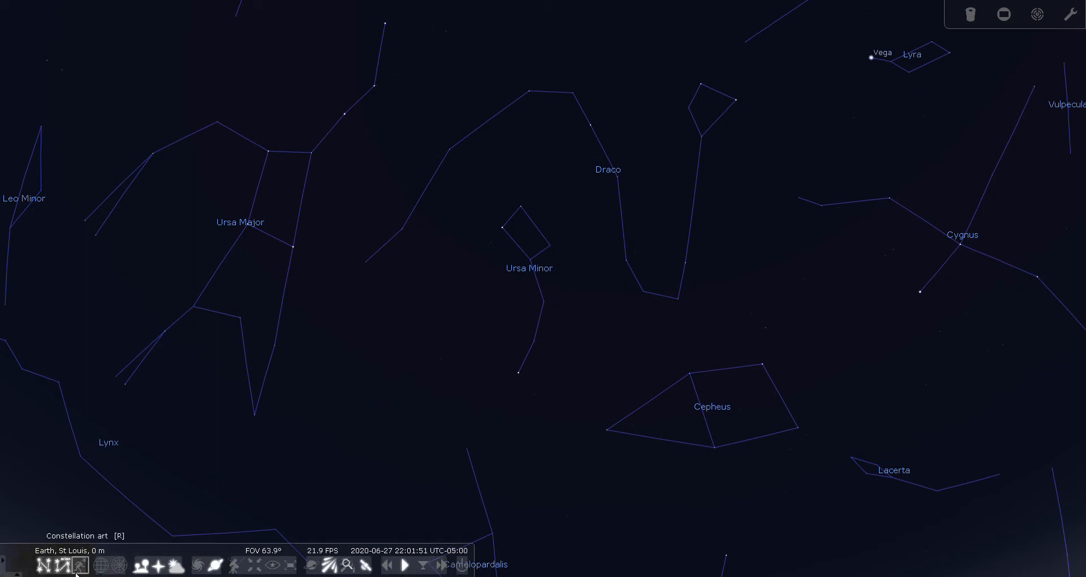
- Swap the constellation display so boundaries show around Ursa Minor, Draco and Cepheus
left_click(62, 565)
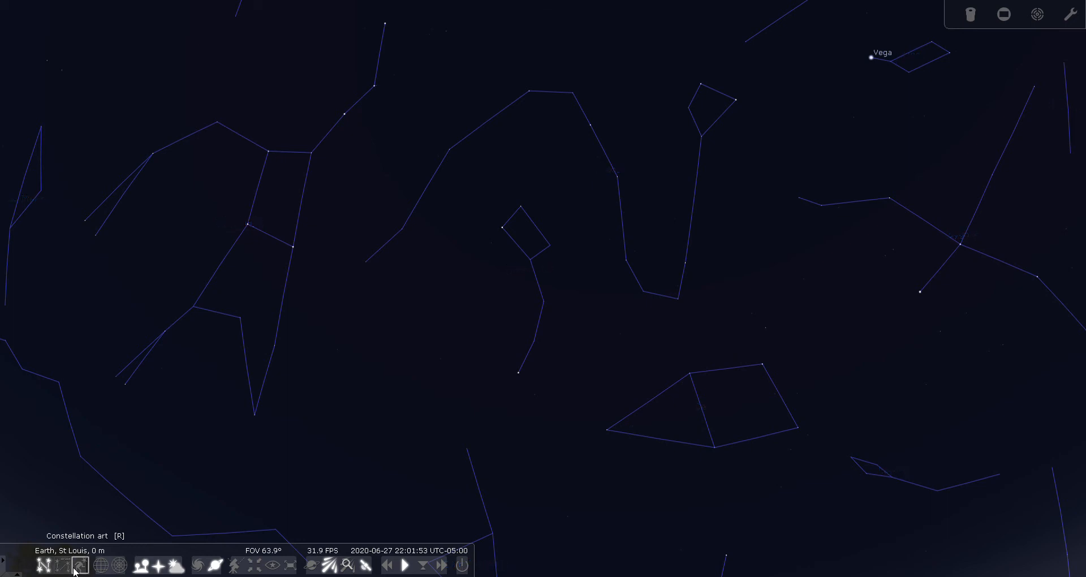
left_click(48, 566)
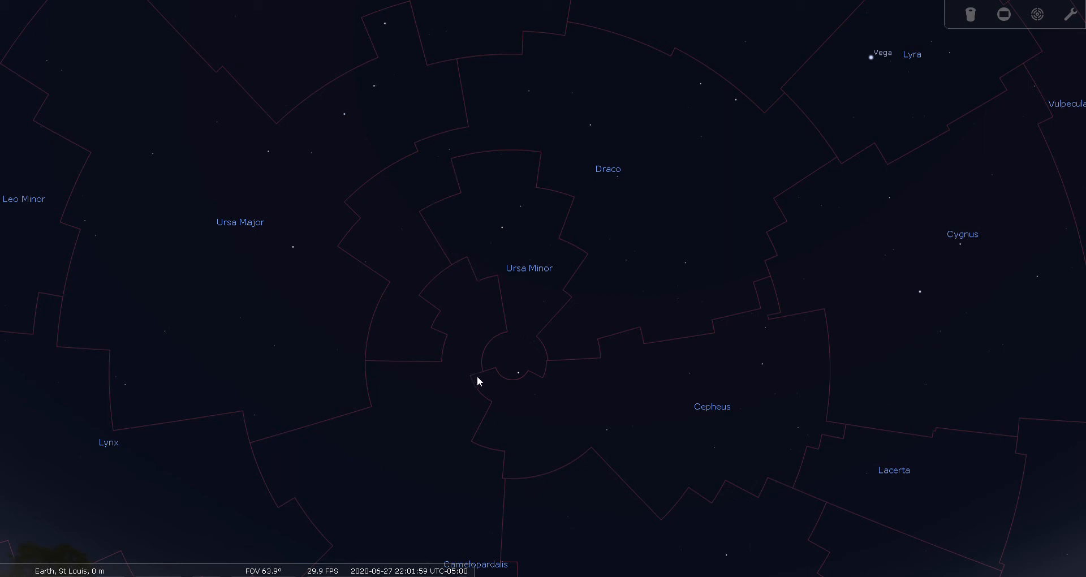
mouse_move(471, 163)
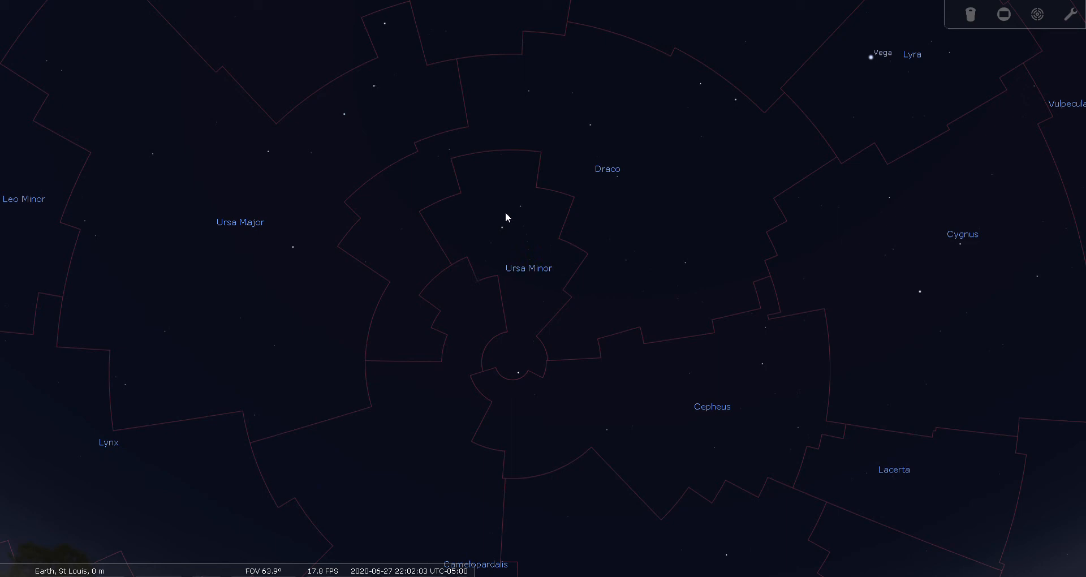
mouse_move(469, 241)
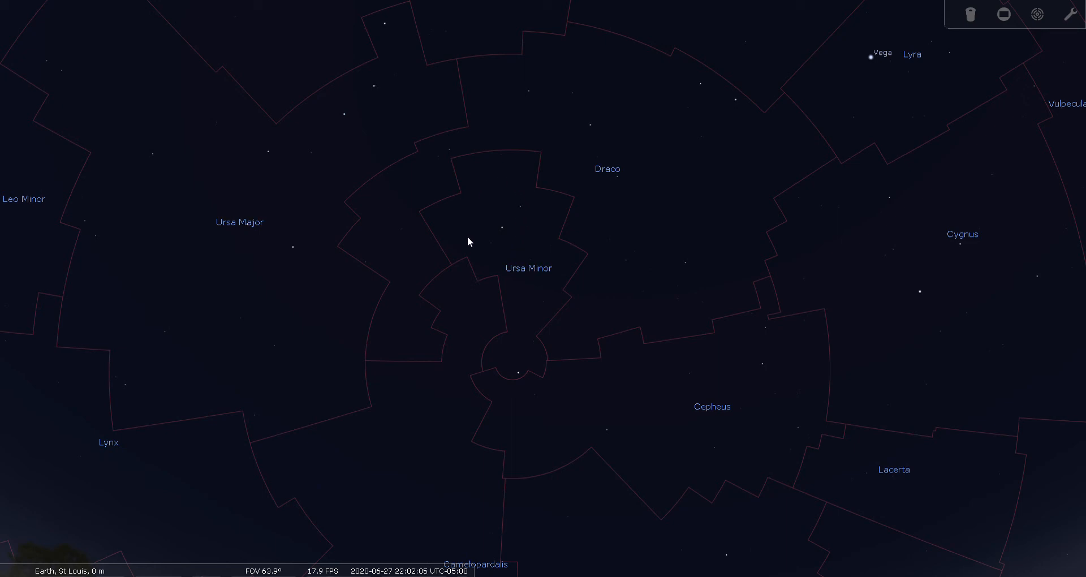
mouse_move(539, 293)
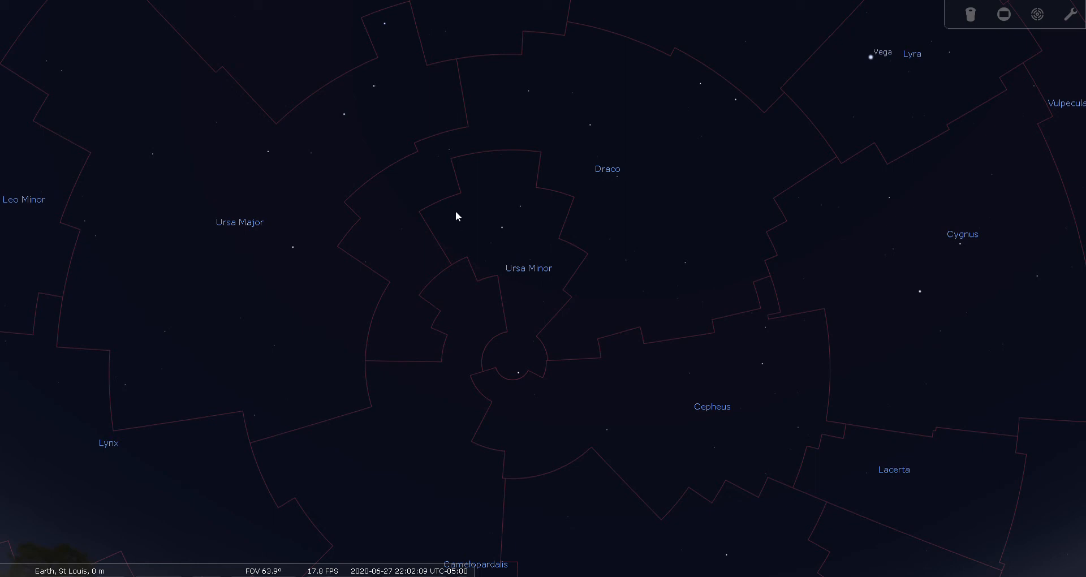
mouse_move(455, 186)
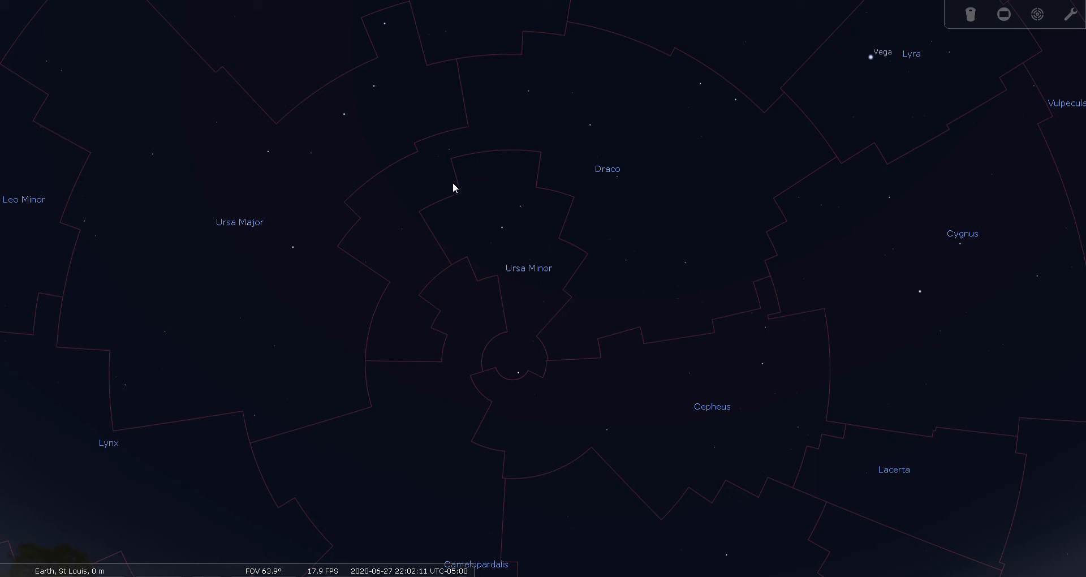
mouse_move(460, 232)
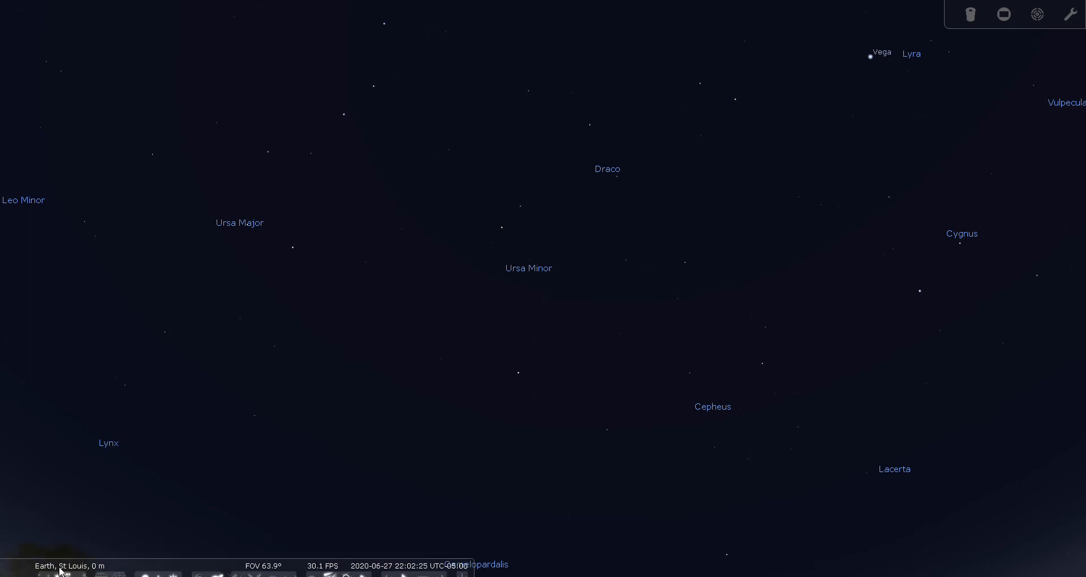
- Hide the constellation names, leaving only the bare starfield
left_click(61, 566)
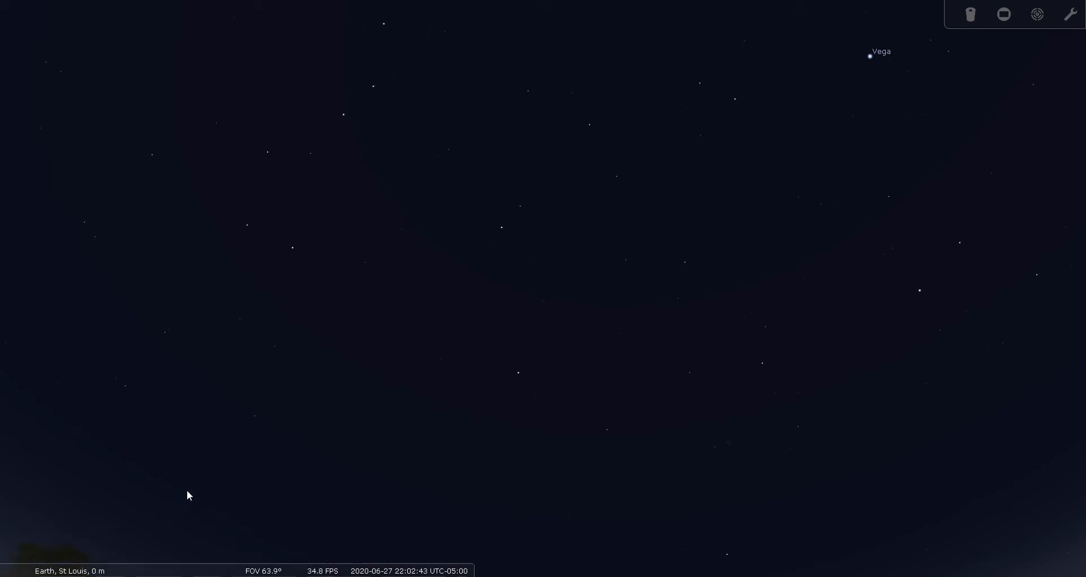
mouse_move(85, 418)
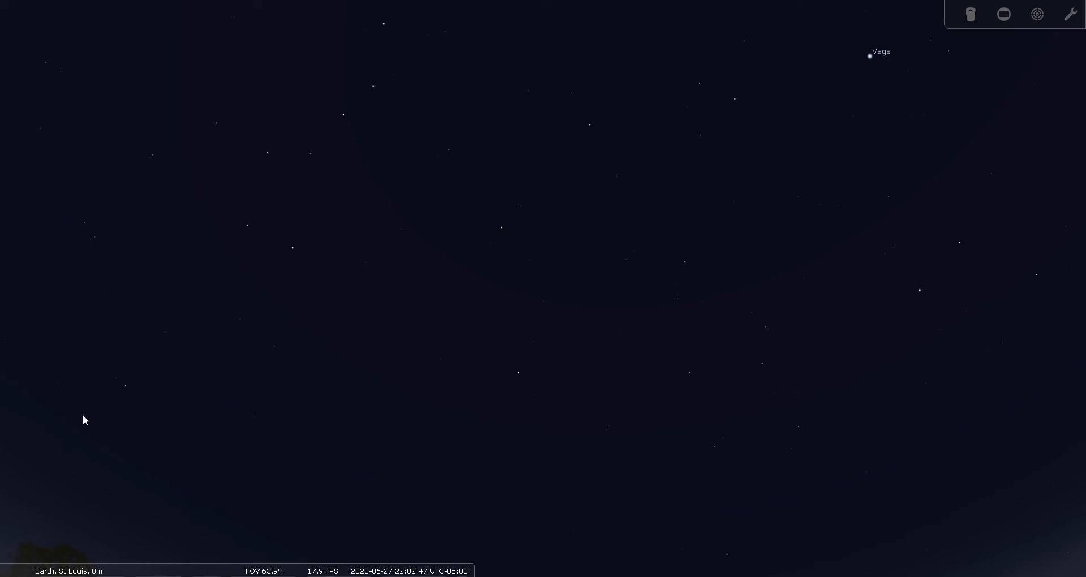
- Search for 'gam umi' and centre the sky on gam UMi with its details shown
left_click(19, 414)
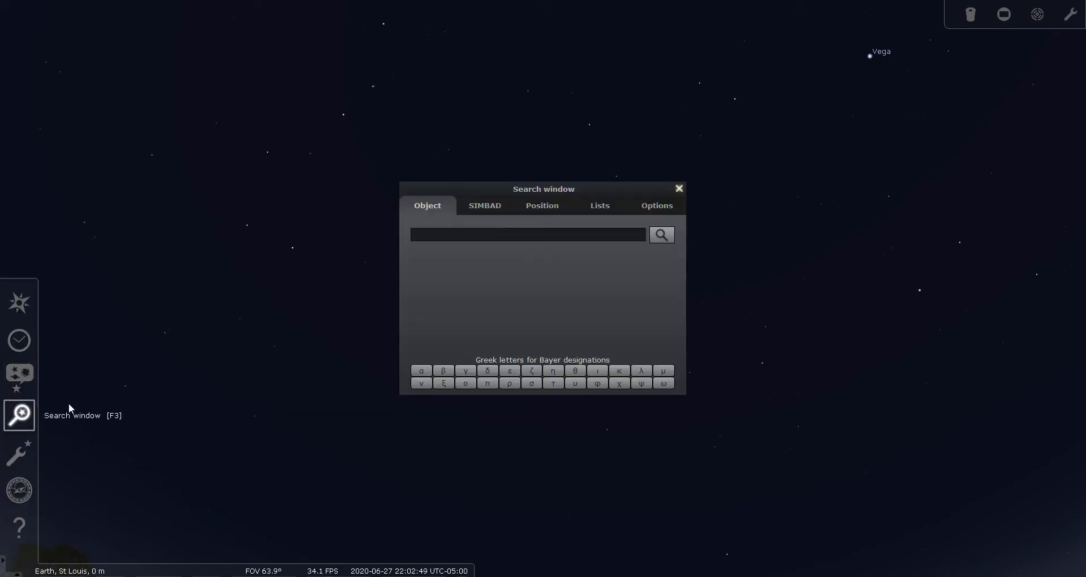
mouse_move(440, 280)
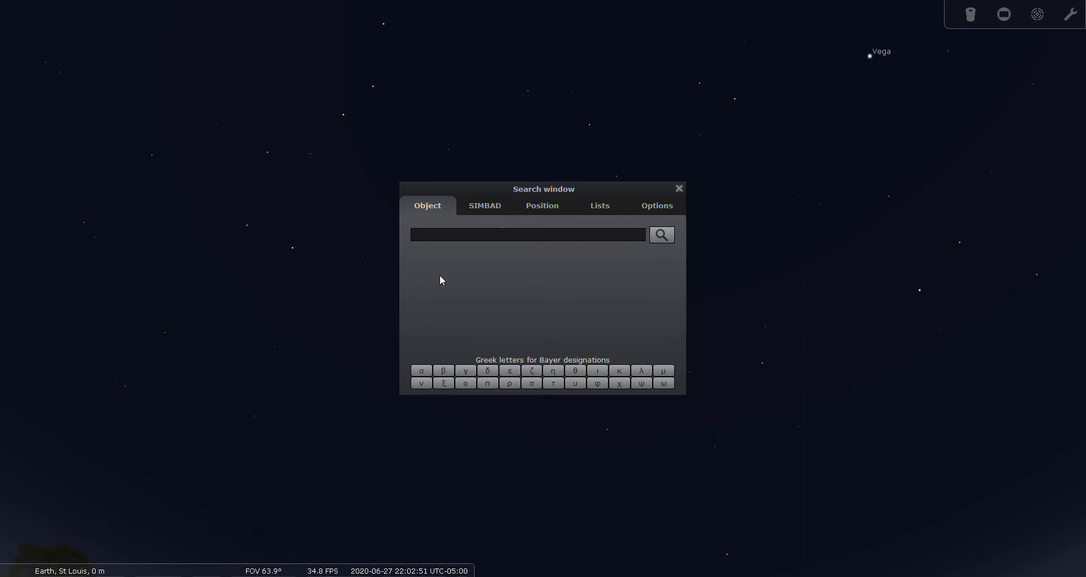
type("gam")
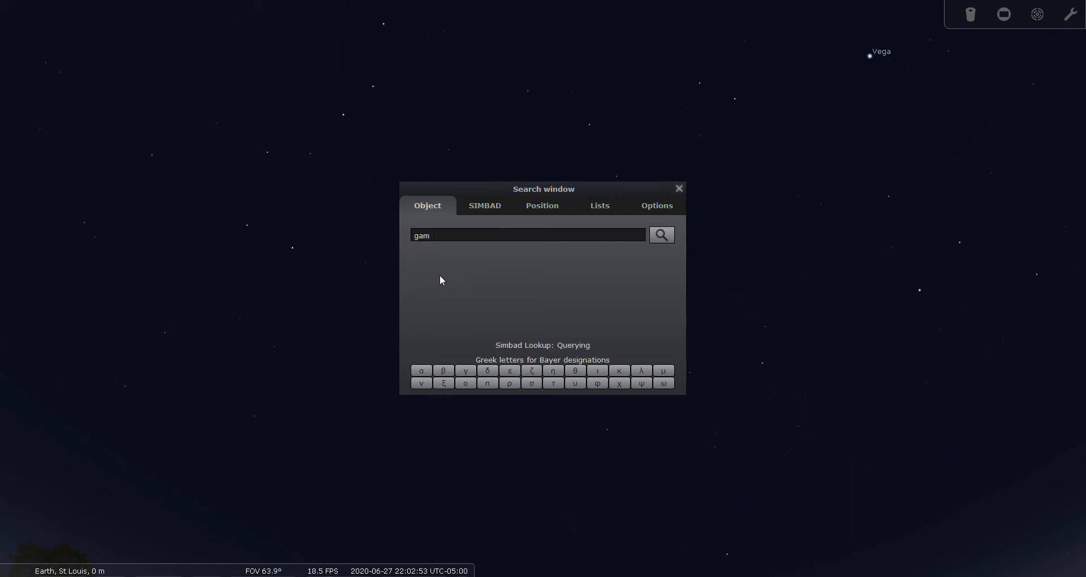
type("umi")
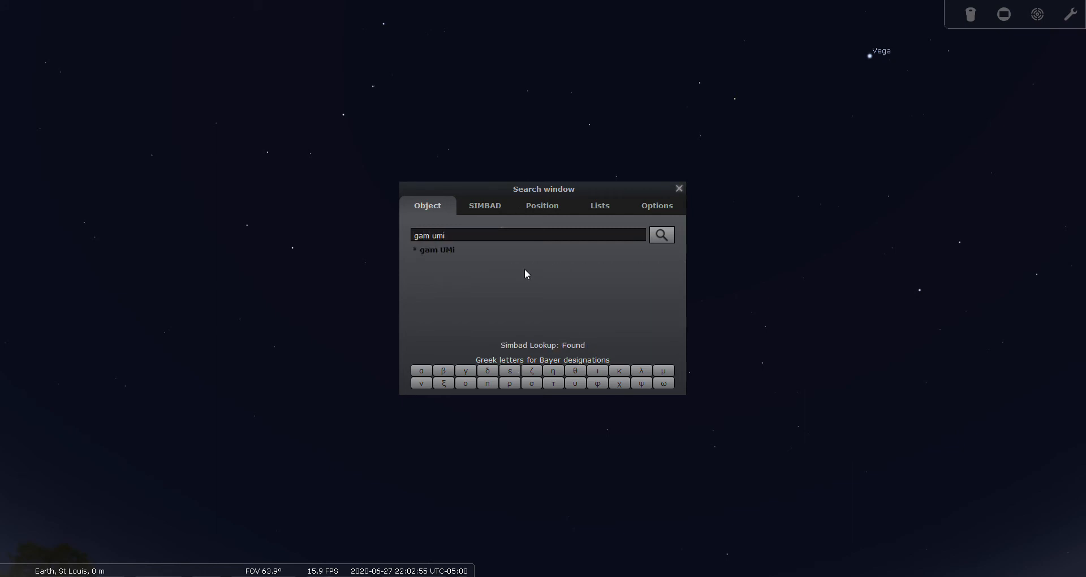
left_click(434, 250)
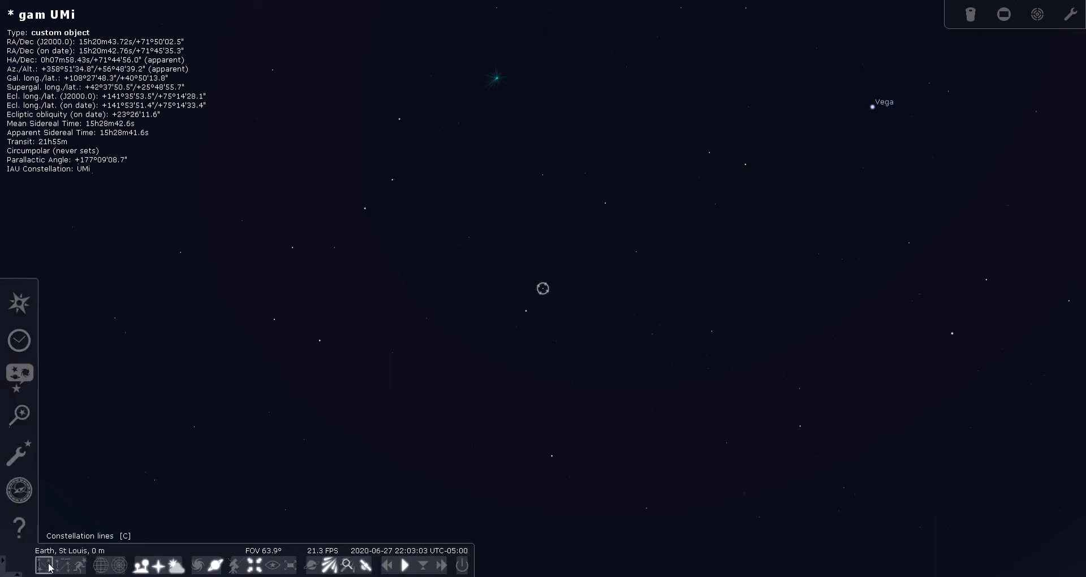
- Show the constellation names again and toggle the boundaries around gam UMi
left_click(63, 565)
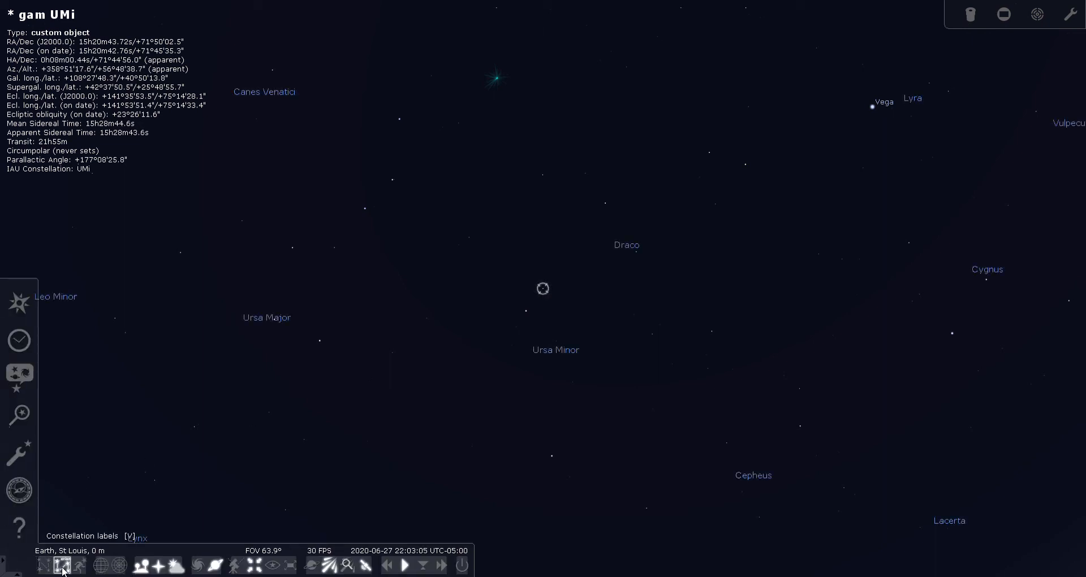
left_click(44, 565)
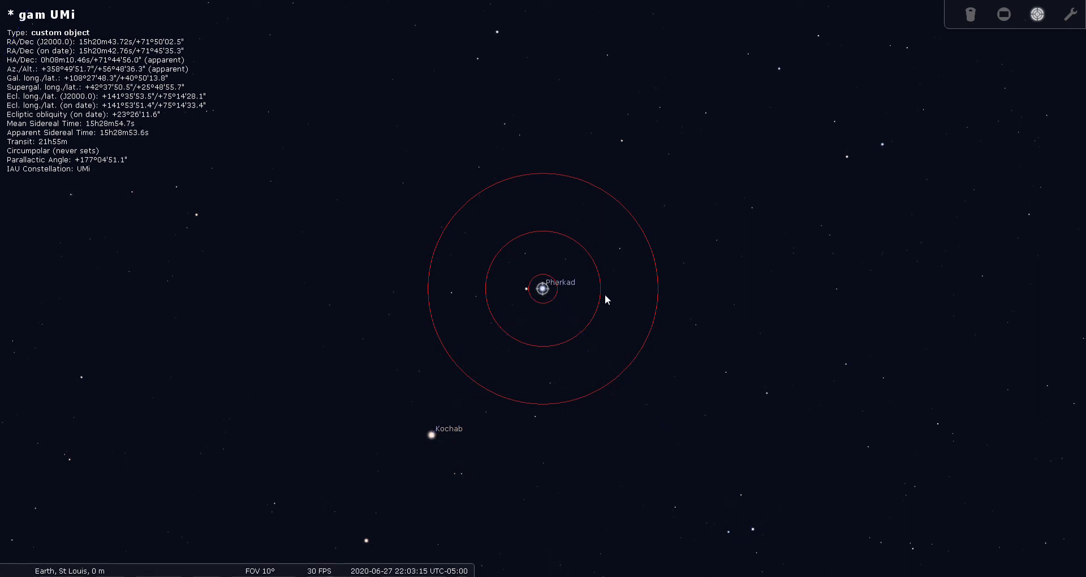
mouse_move(398, 300)
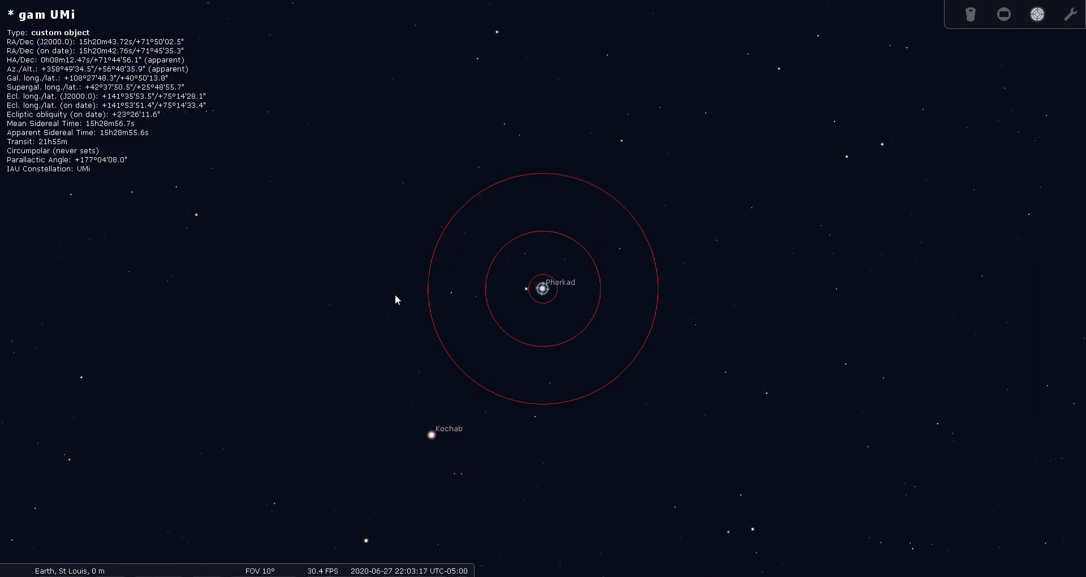
mouse_move(446, 356)
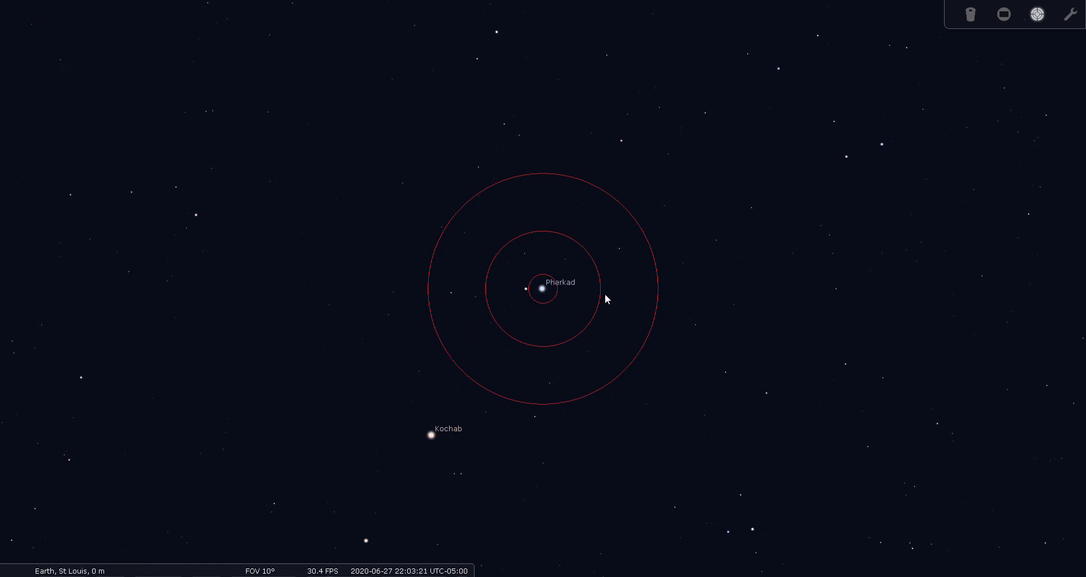
mouse_move(553, 401)
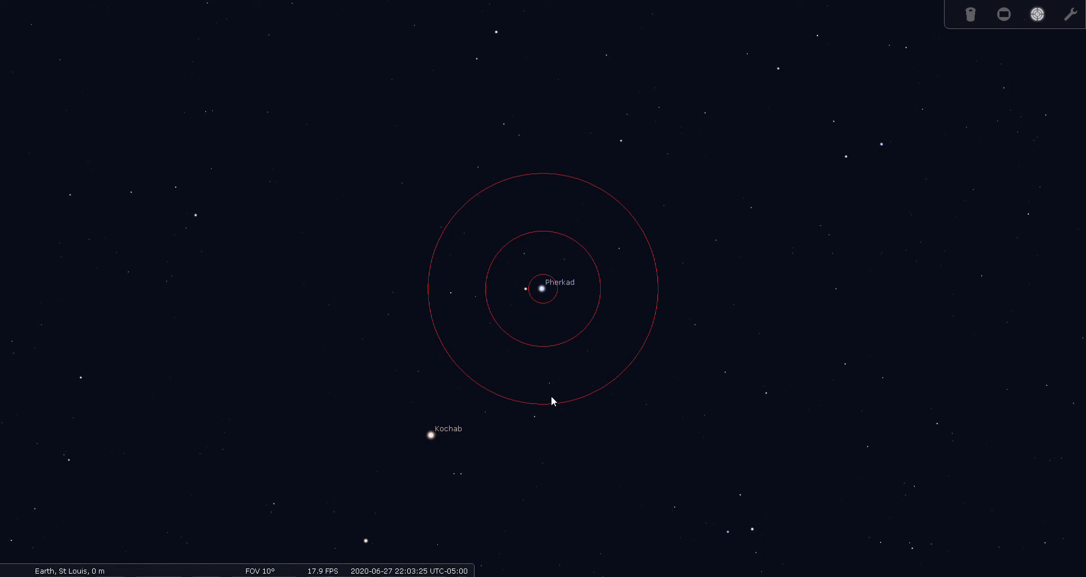
mouse_move(536, 303)
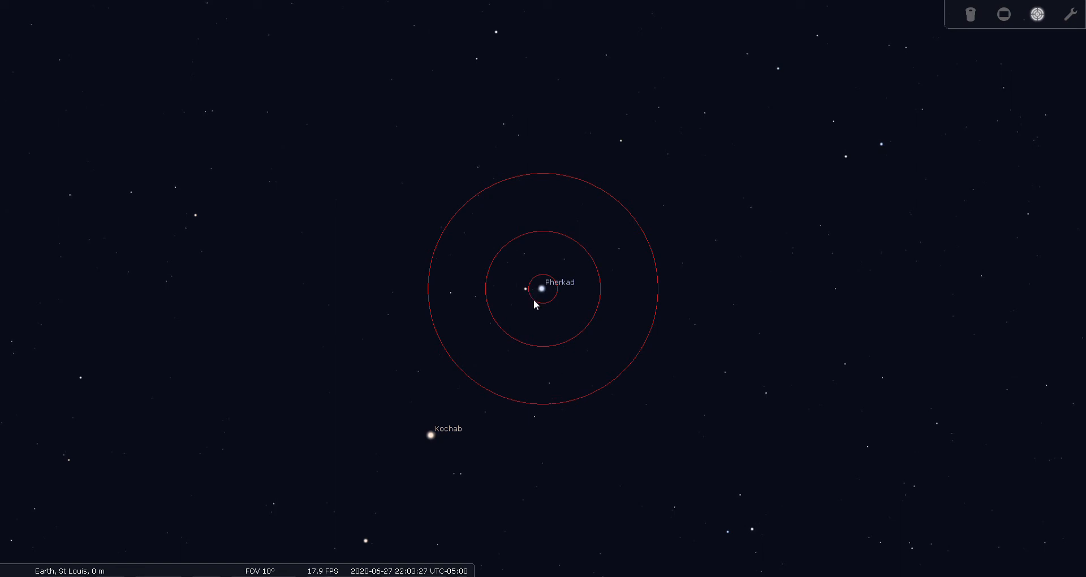
mouse_move(582, 312)
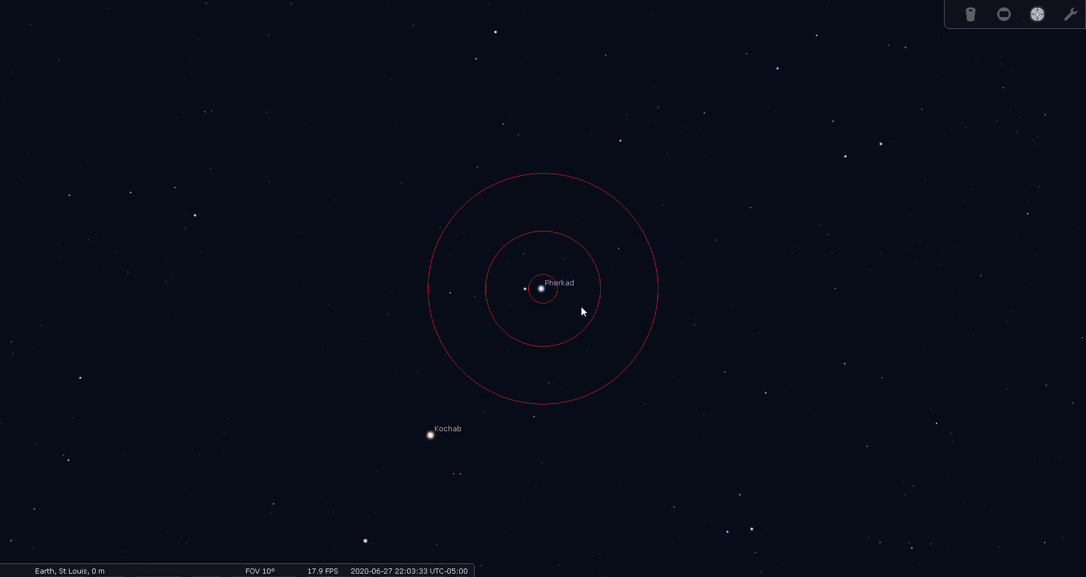
mouse_move(552, 269)
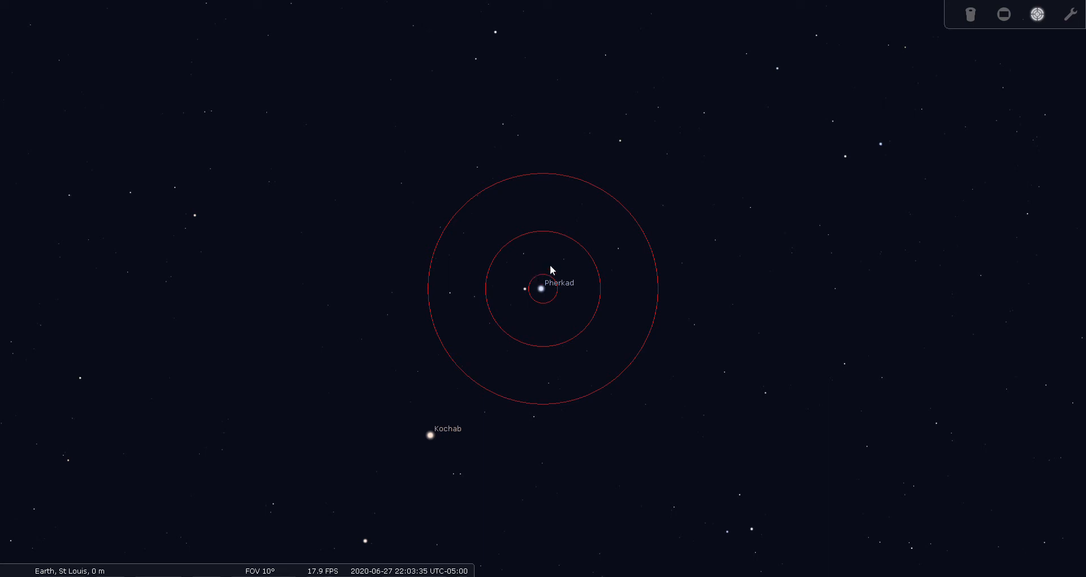
mouse_move(664, 283)
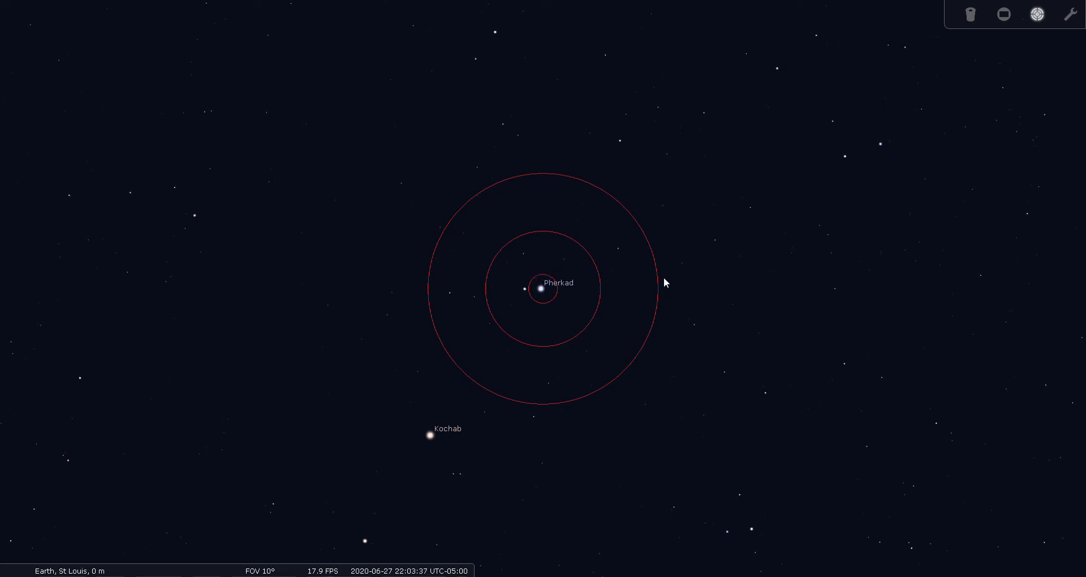
mouse_move(558, 309)
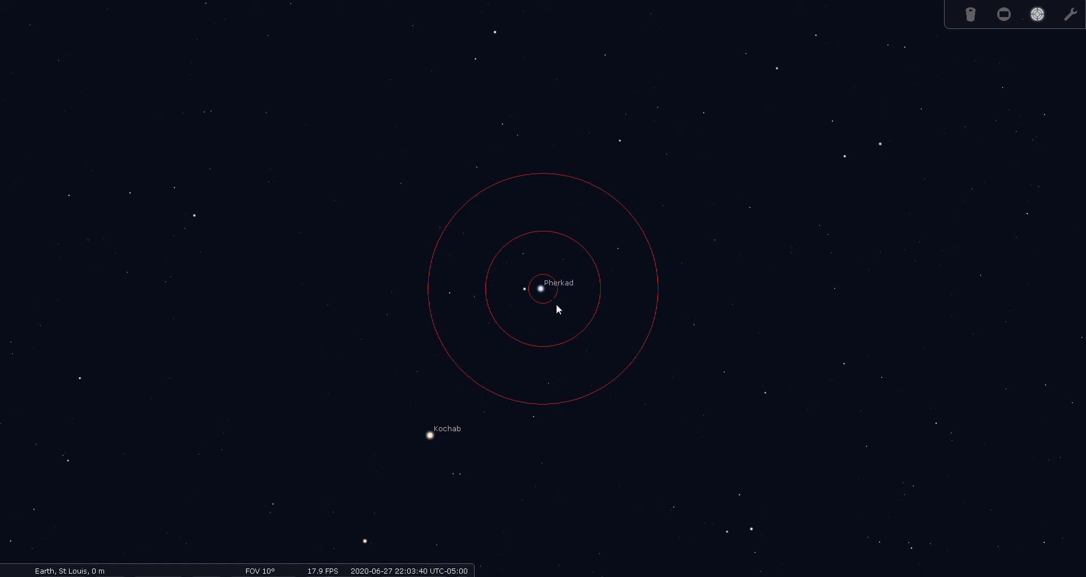
mouse_move(492, 290)
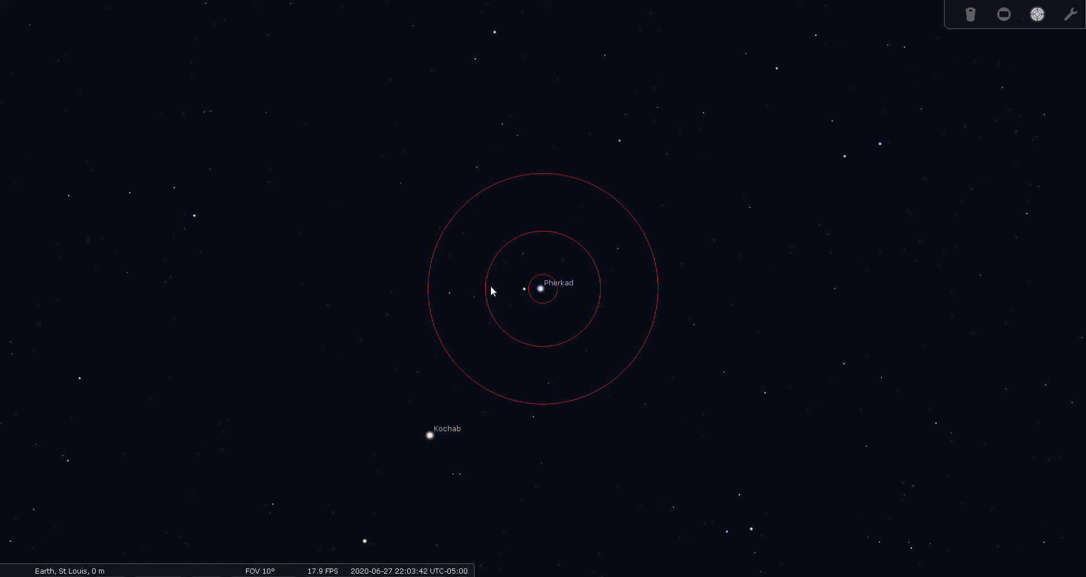
mouse_move(508, 313)
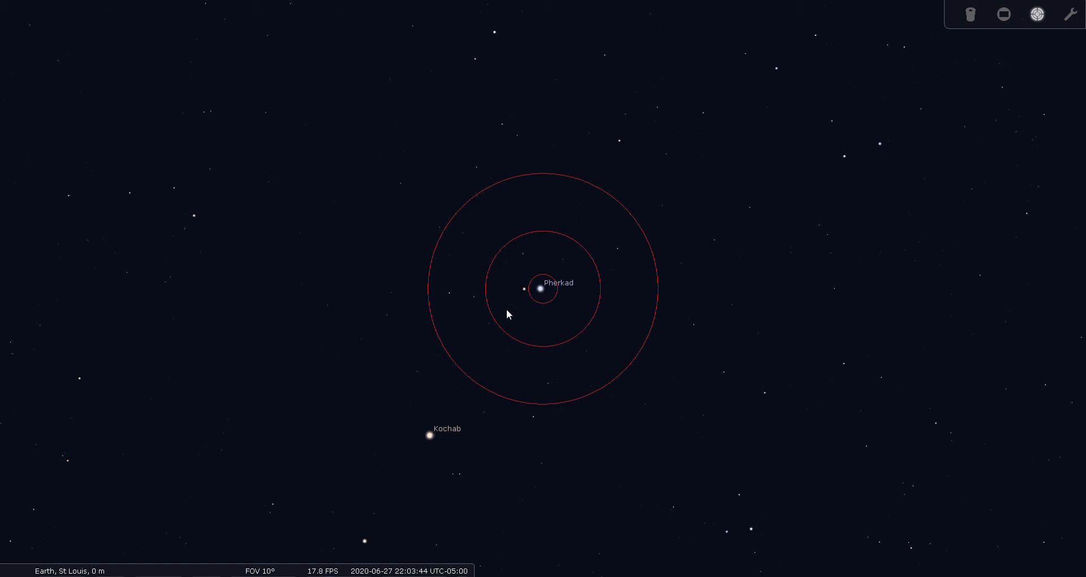
mouse_move(537, 296)
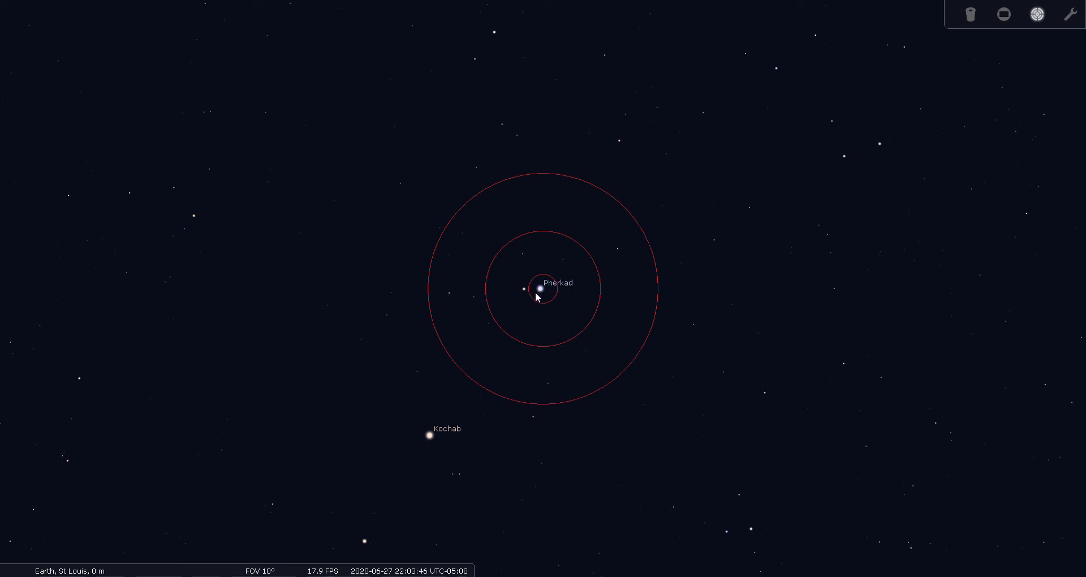
mouse_move(555, 299)
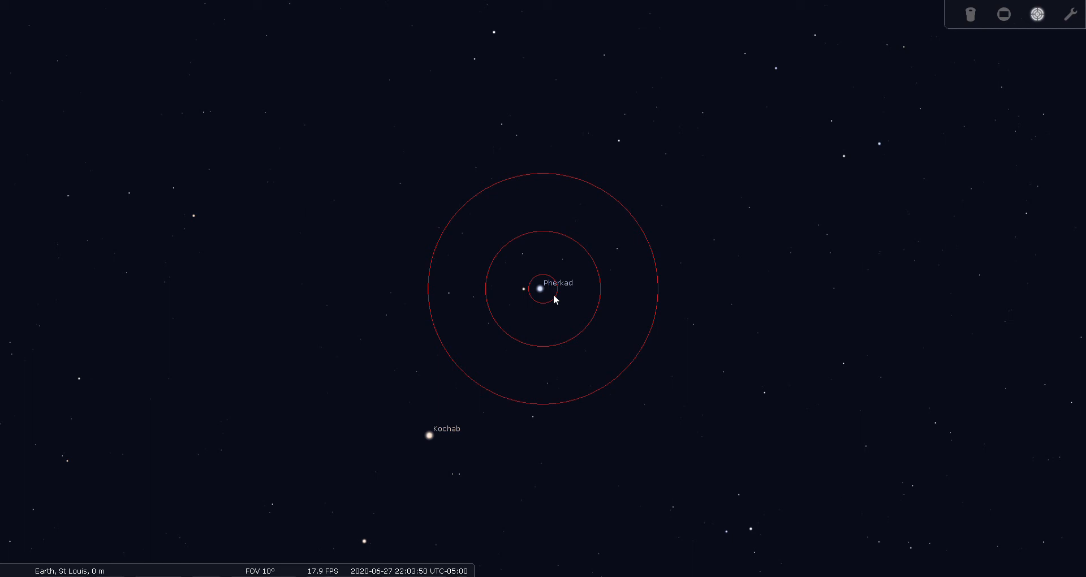
mouse_move(521, 368)
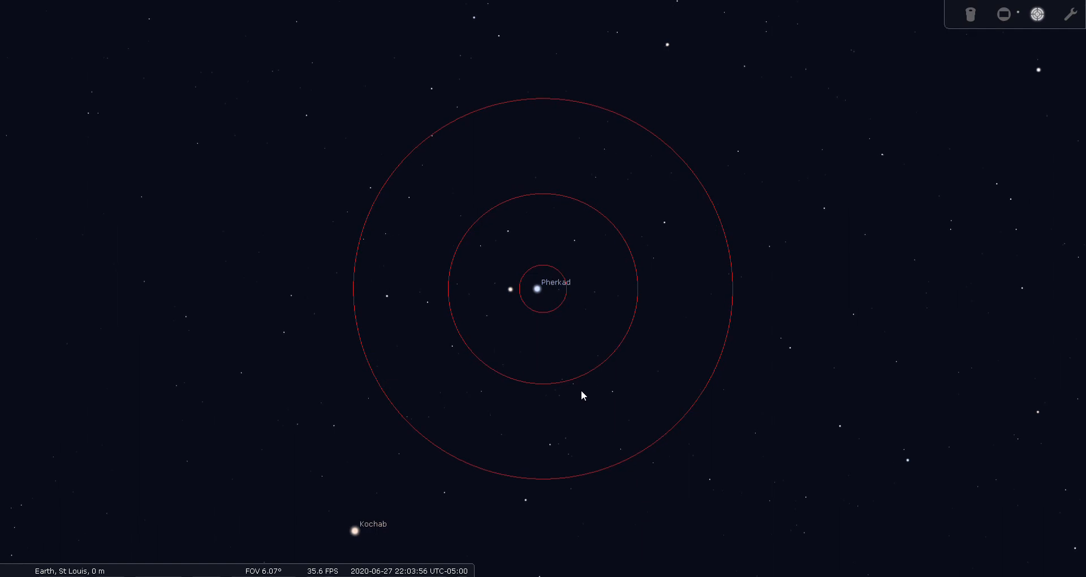
mouse_move(184, 272)
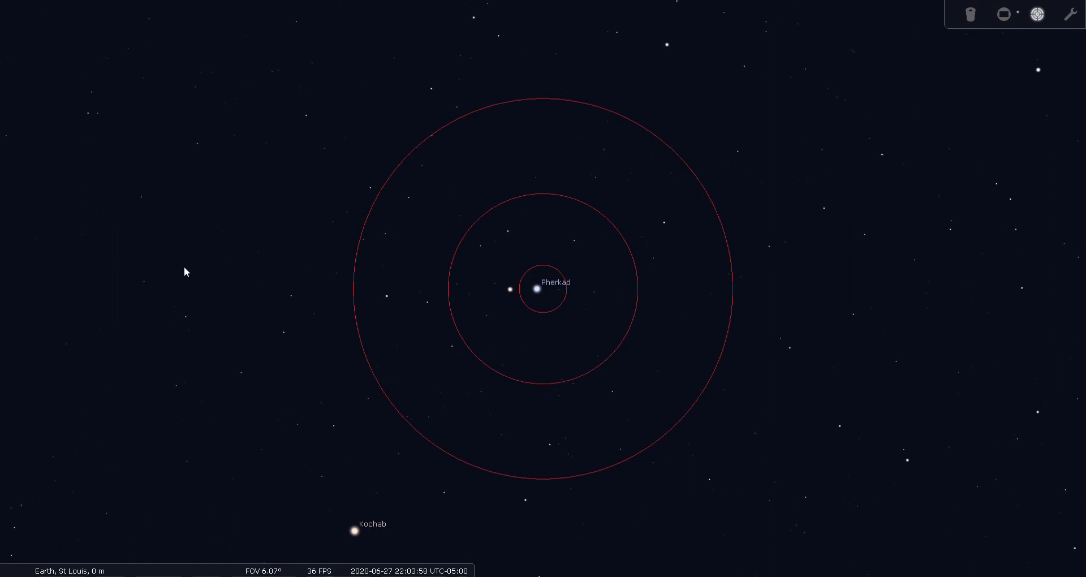
mouse_move(648, 350)
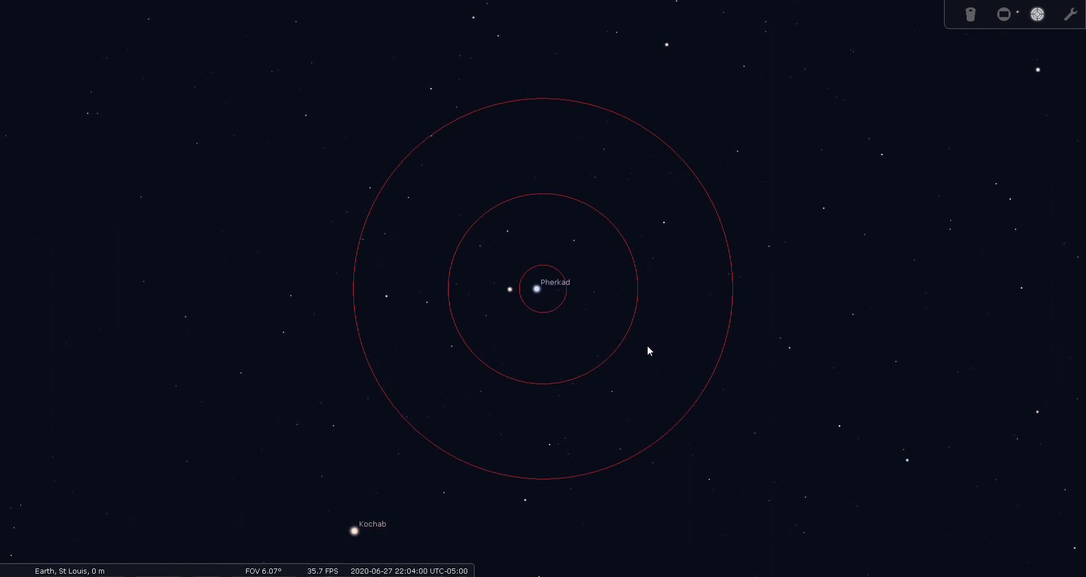
mouse_move(472, 283)
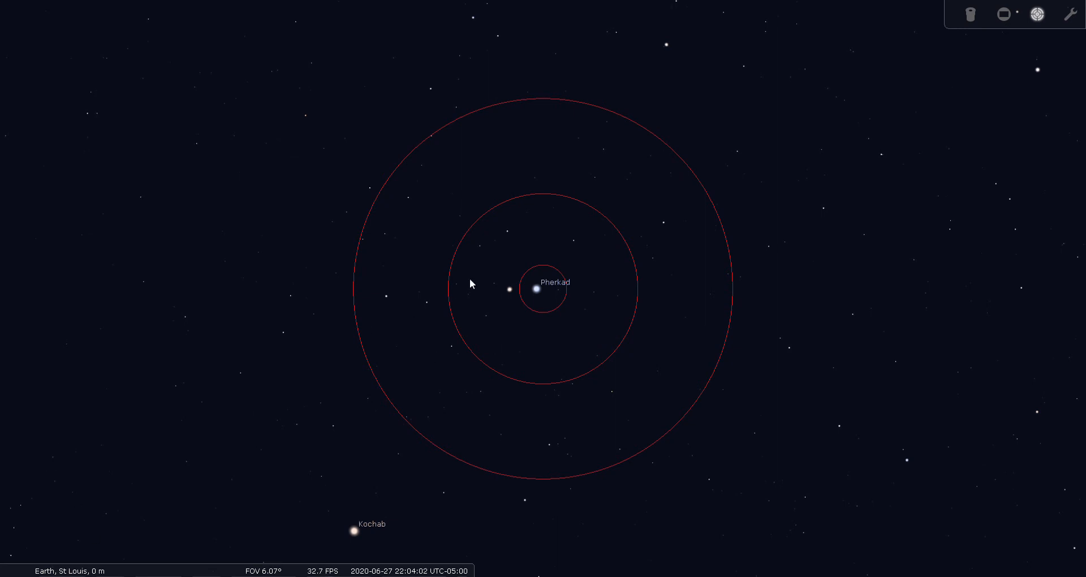
mouse_move(534, 303)
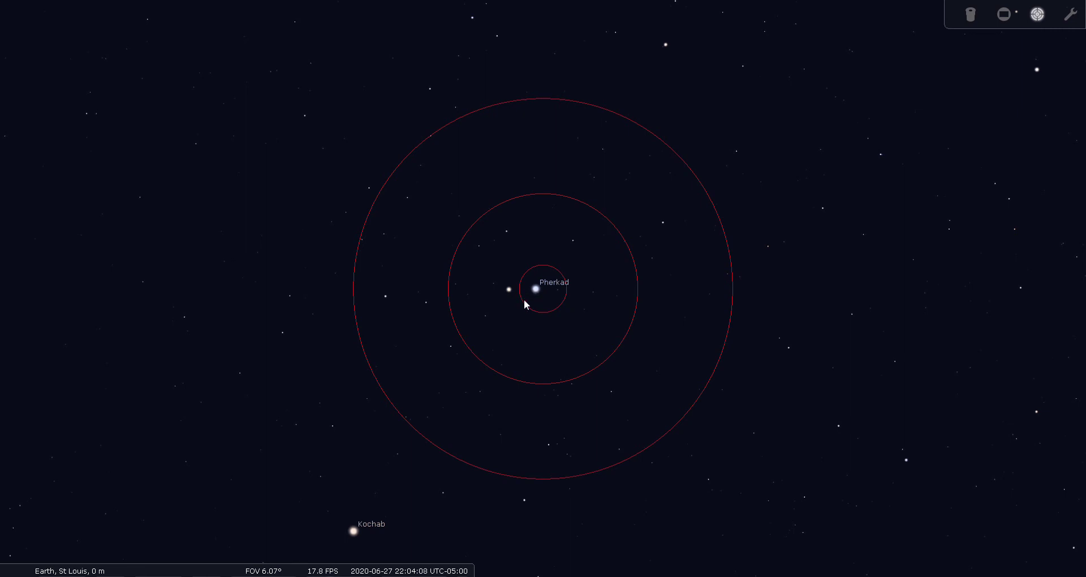
mouse_move(539, 301)
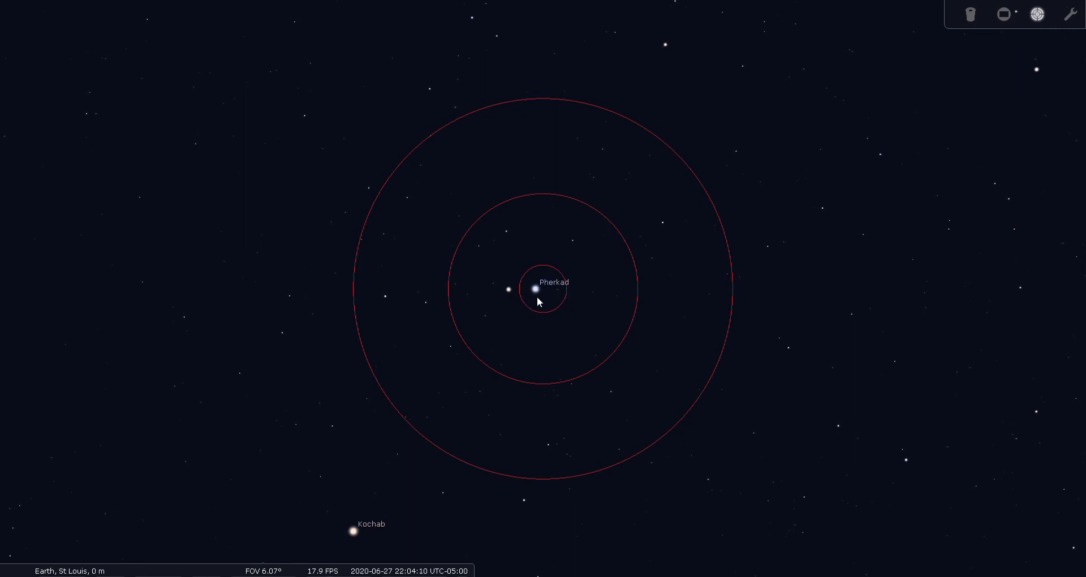
mouse_move(973, 19)
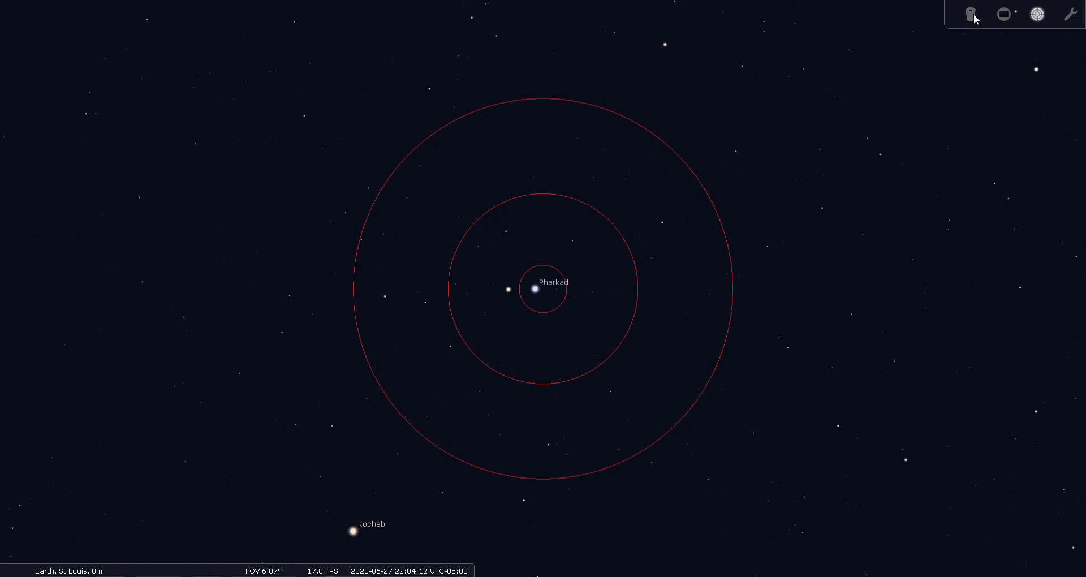
- Enter the ocular view on Pherkad through a Plossl 26mm on a Celestron C8
left_click(1037, 13)
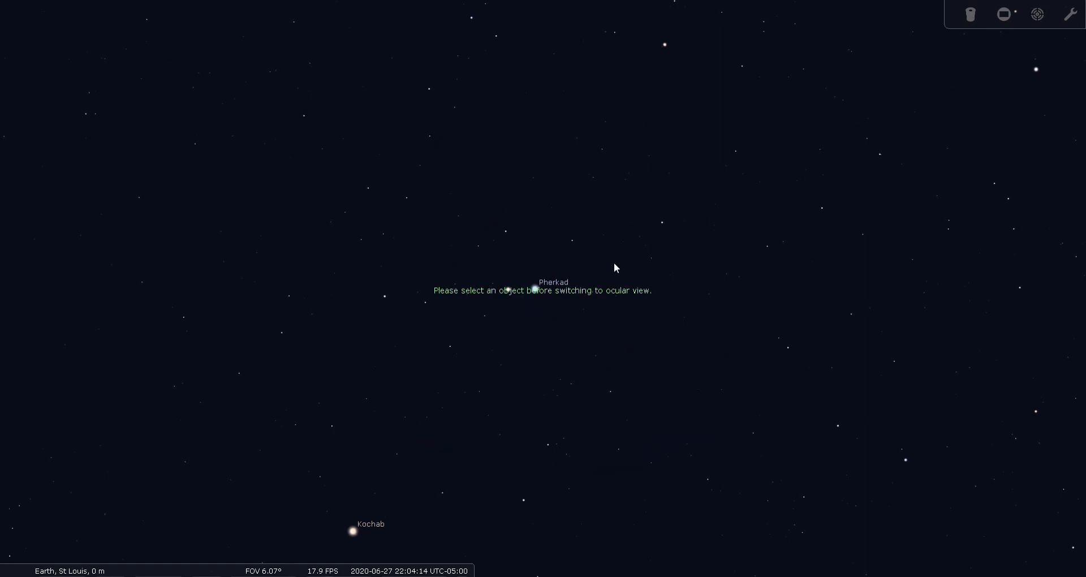
left_click(534, 287)
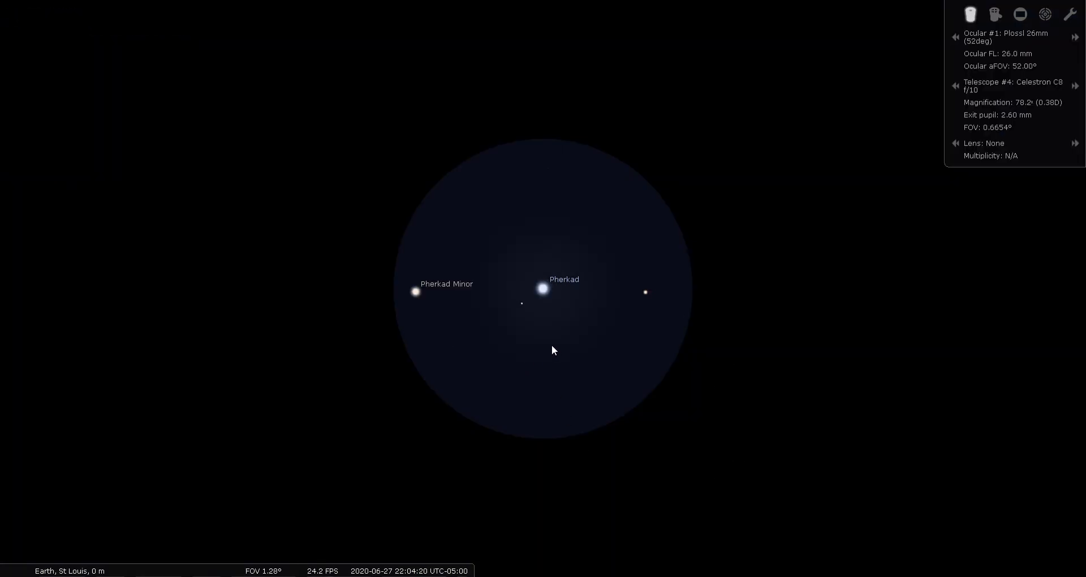
mouse_move(514, 295)
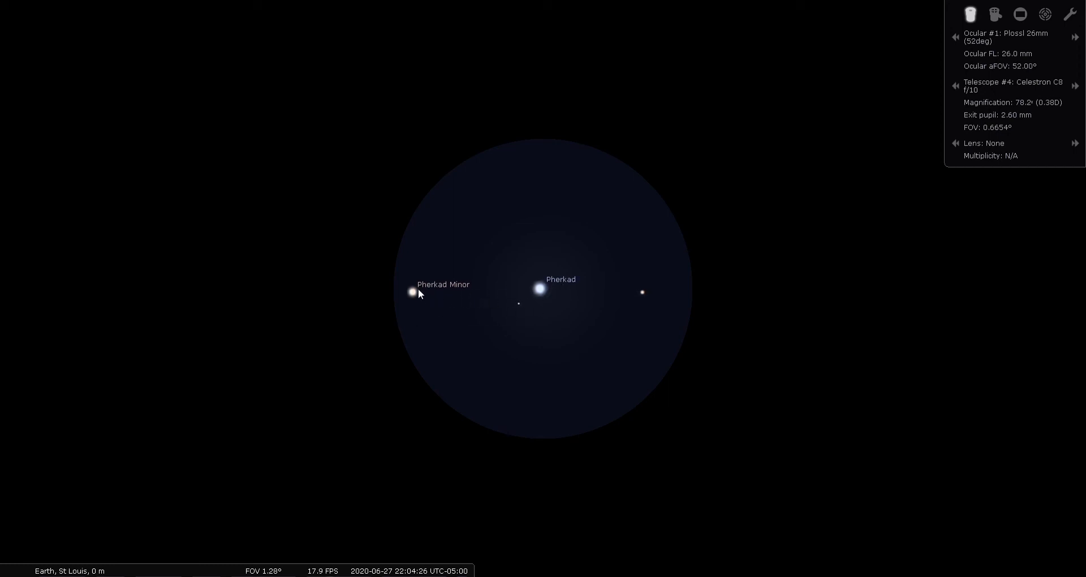
mouse_move(521, 330)
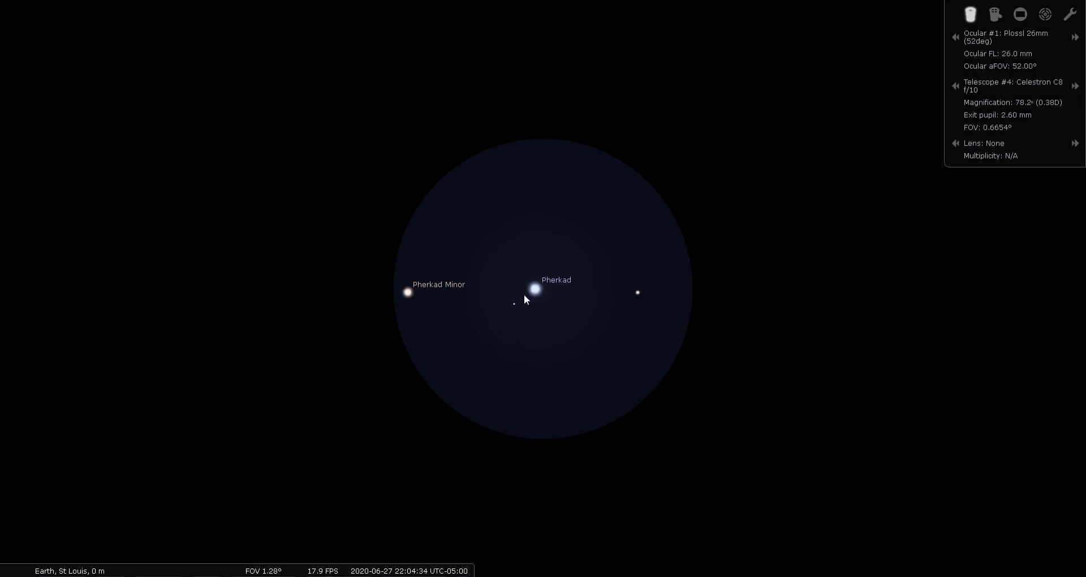
mouse_move(559, 297)
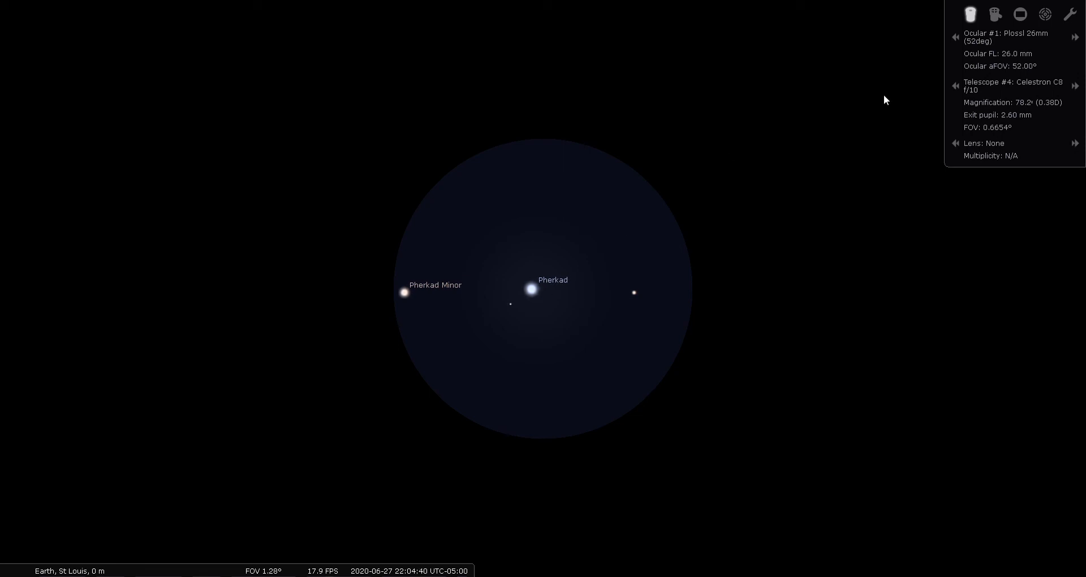
- Leave the eyepiece view, select Pherkad for its details, and zoom out to the wide sky
left_click(970, 14)
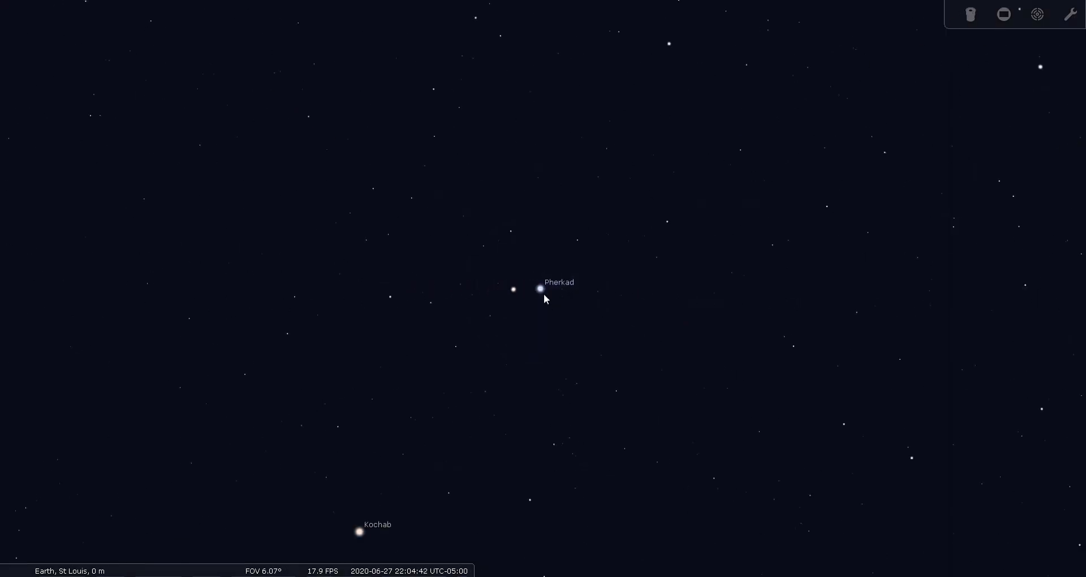
left_click(540, 288)
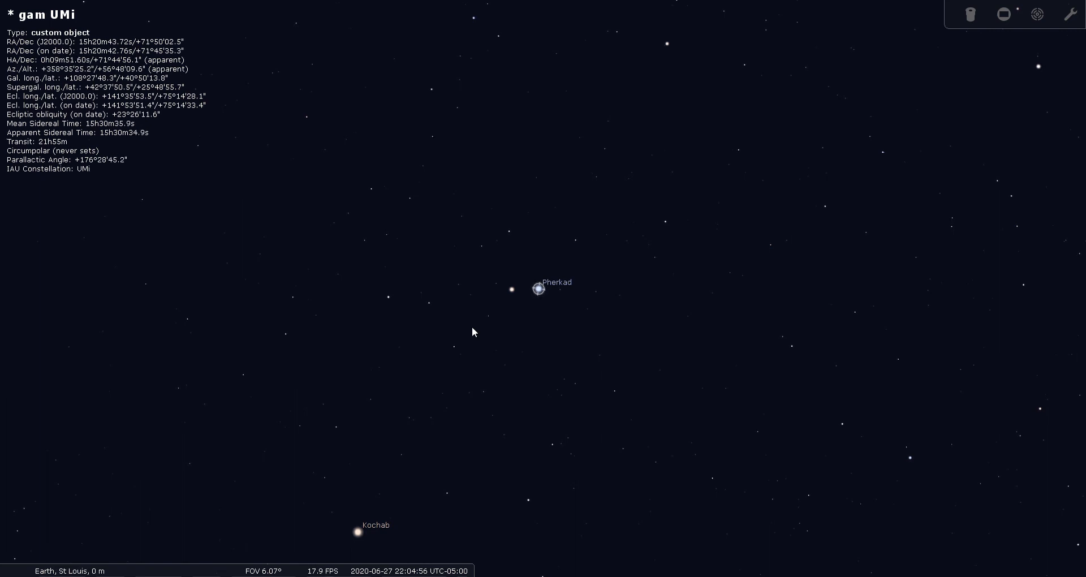
scroll("down", 3)
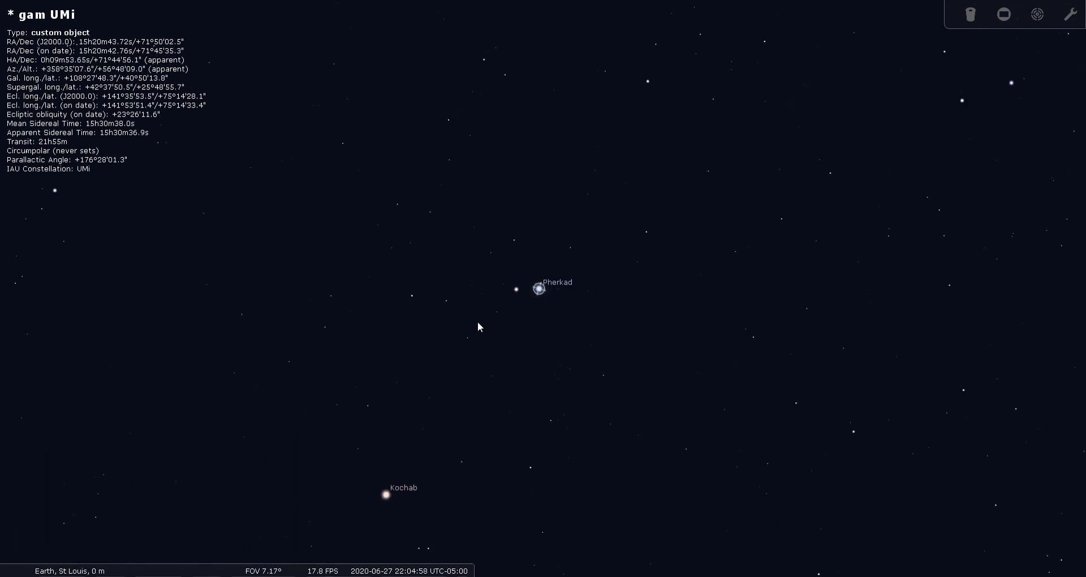
scroll("down", 3)
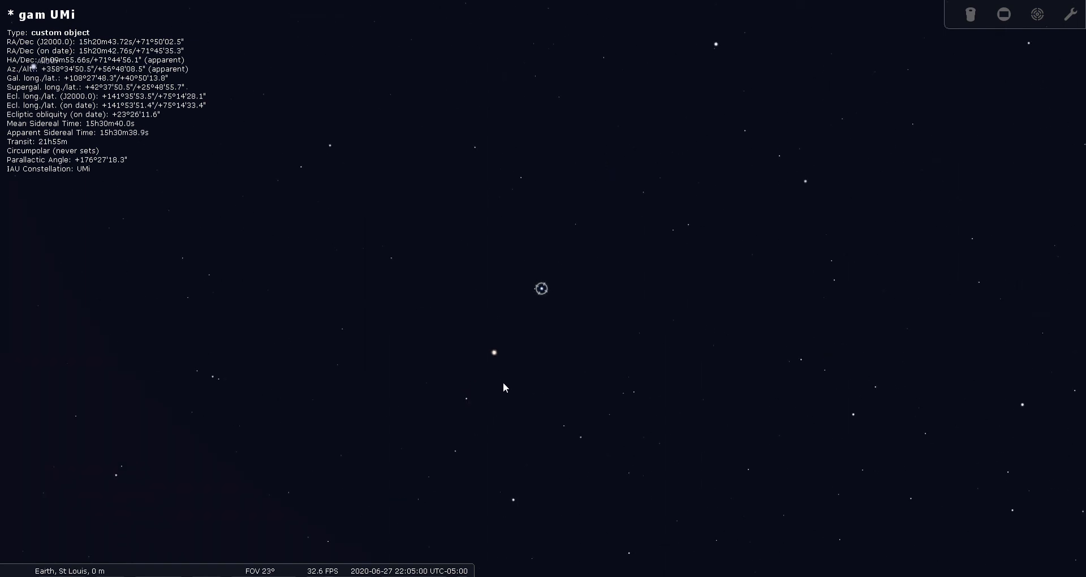
scroll("down", 3)
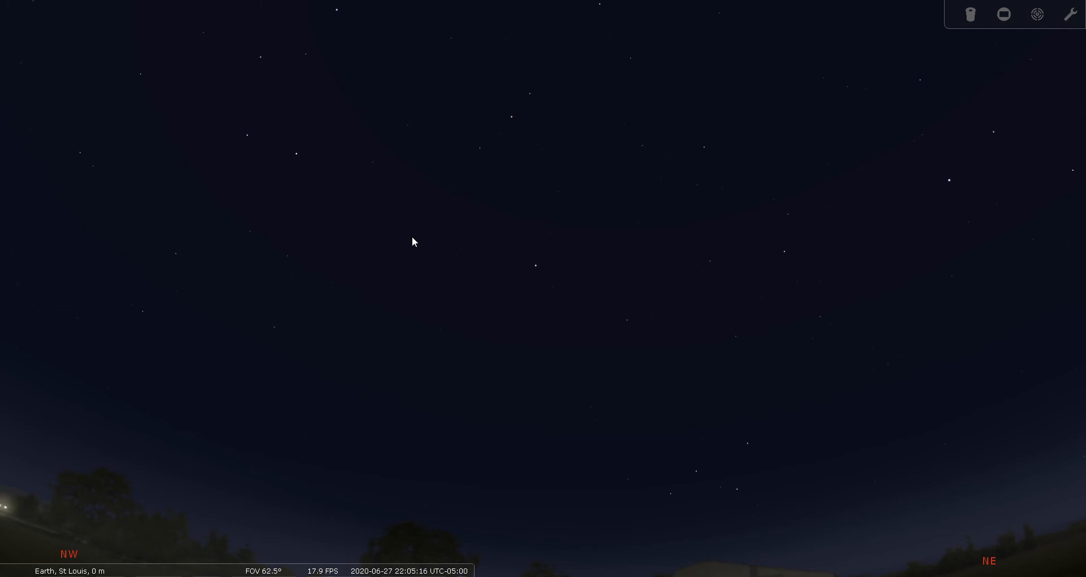
mouse_move(41, 312)
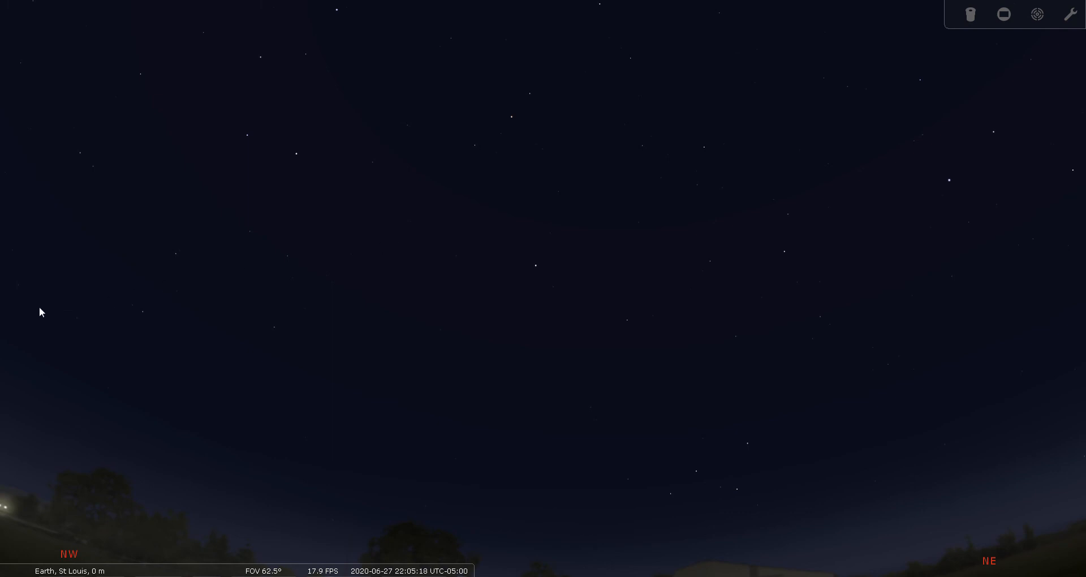
mouse_move(20, 378)
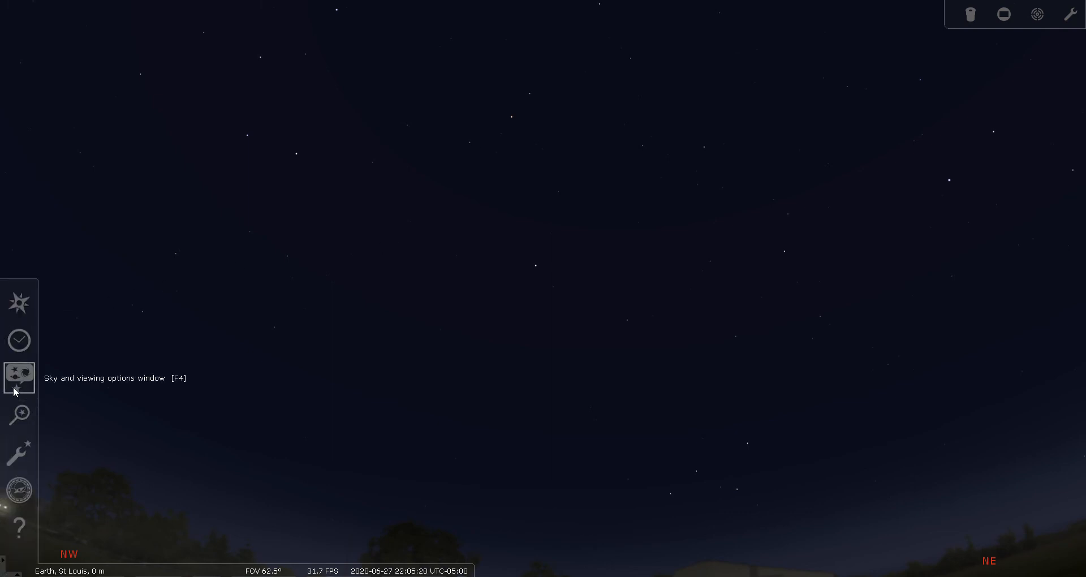
- Lower the light pollution level to 2 in the Sky view settings and close the window
left_click(19, 377)
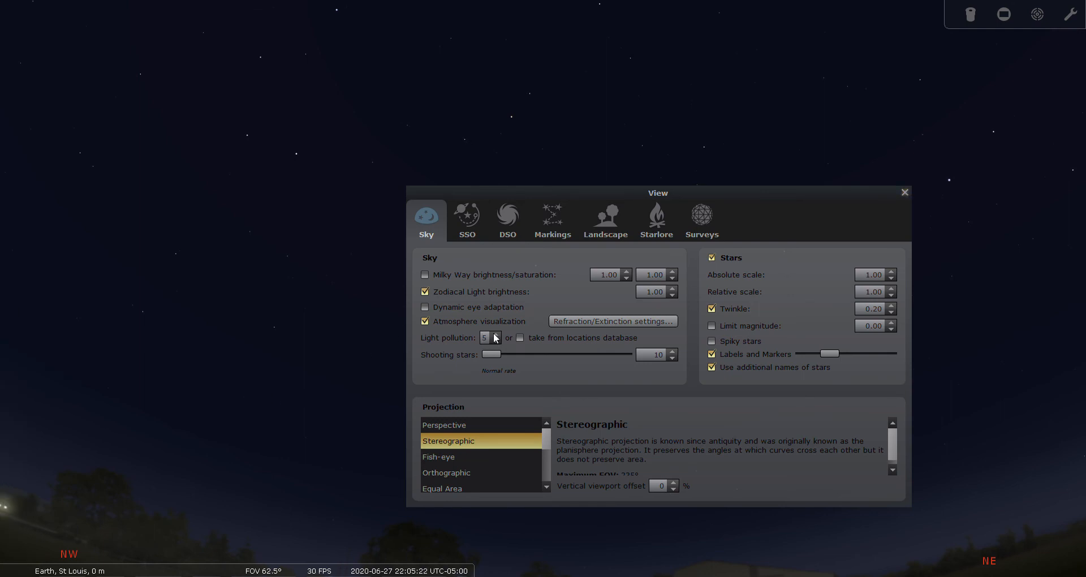
left_click(496, 341)
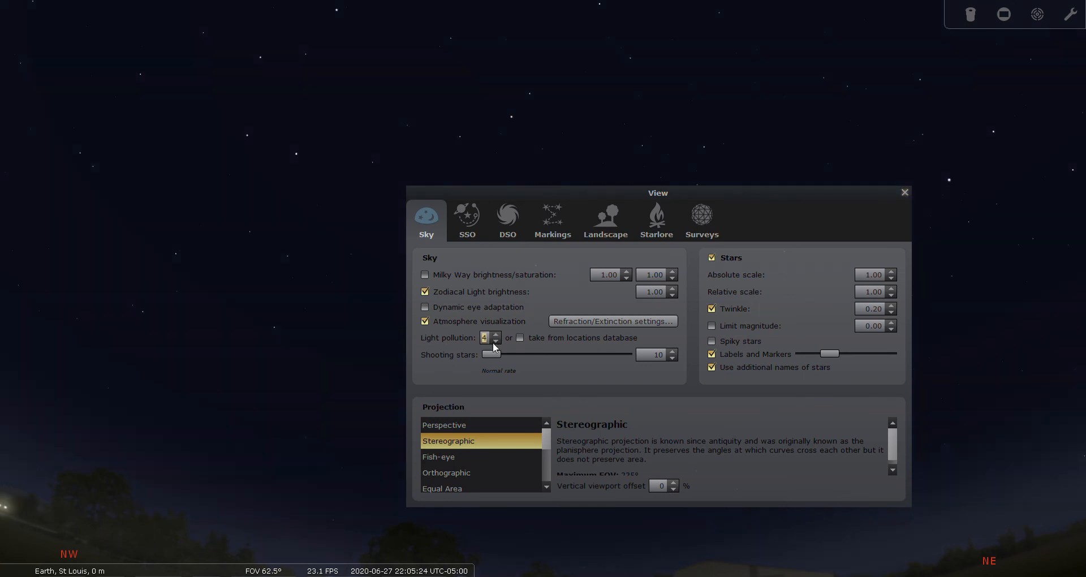
left_click(497, 340)
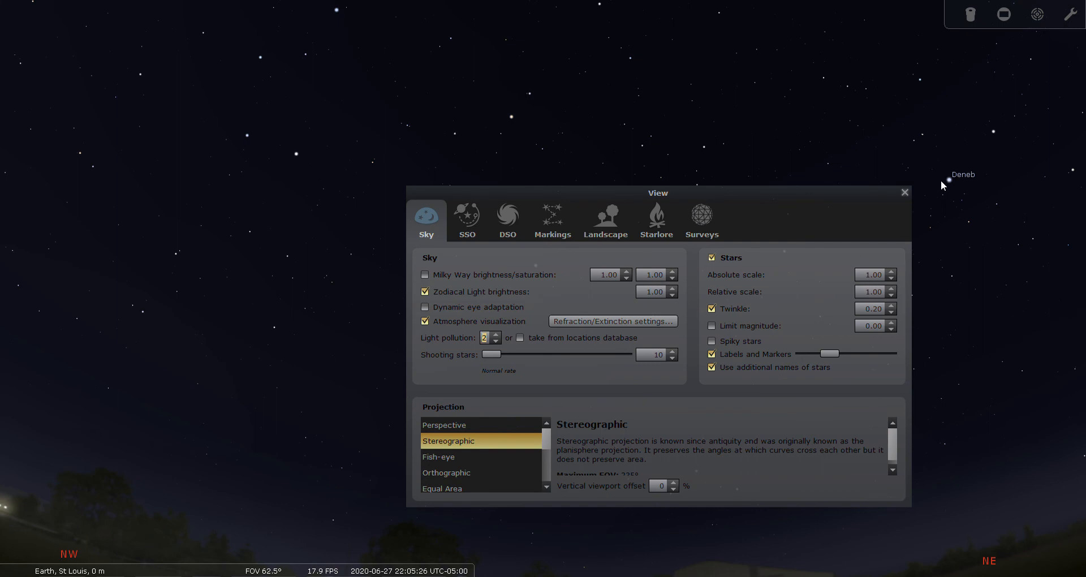
left_click(904, 192)
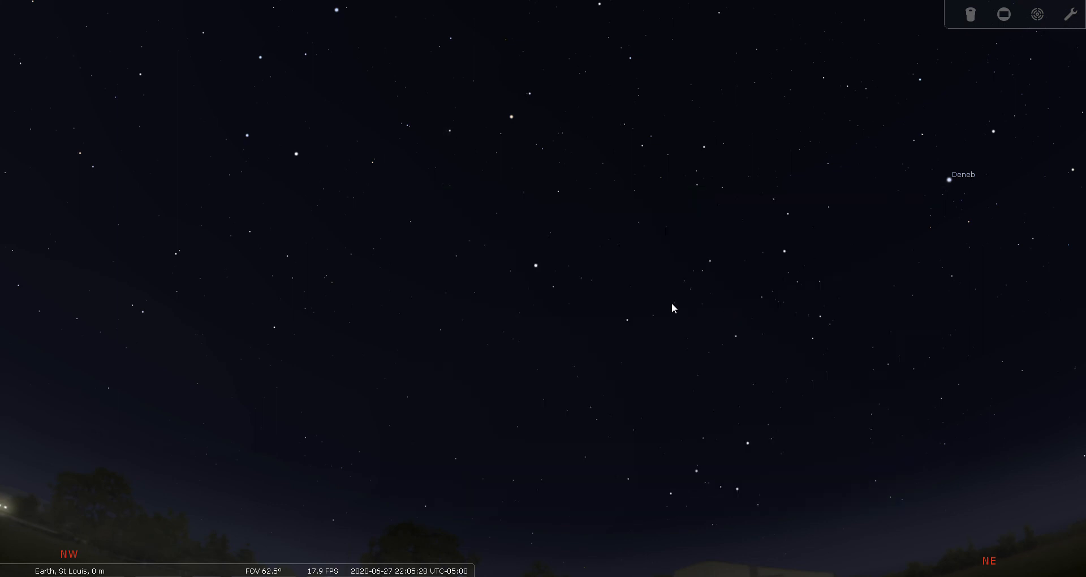
- Drag the sky view slightly downward to look higher above the horizon
left_click_drag(672, 308, 575, 347)
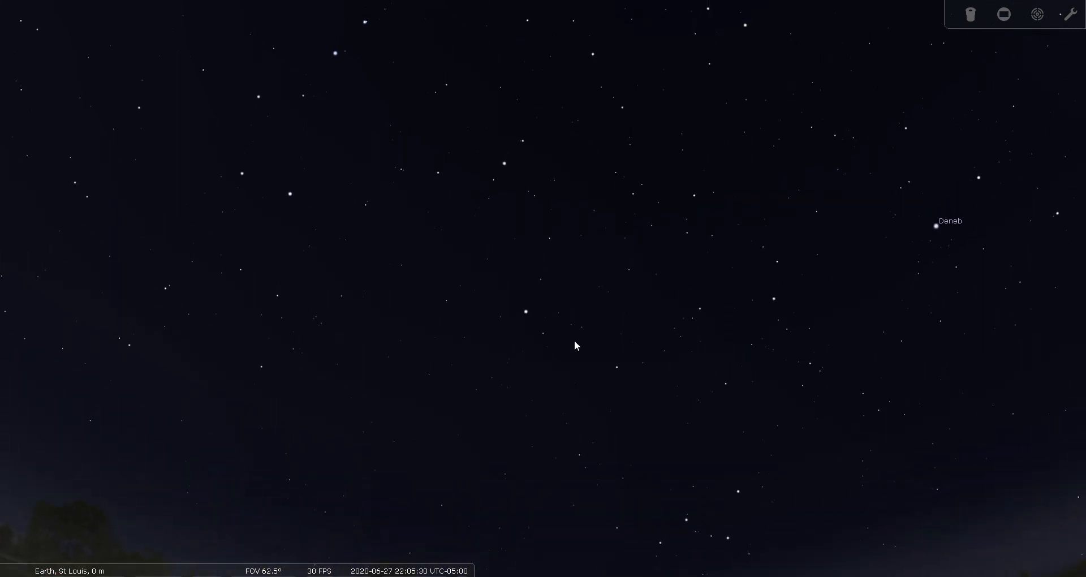
mouse_move(506, 162)
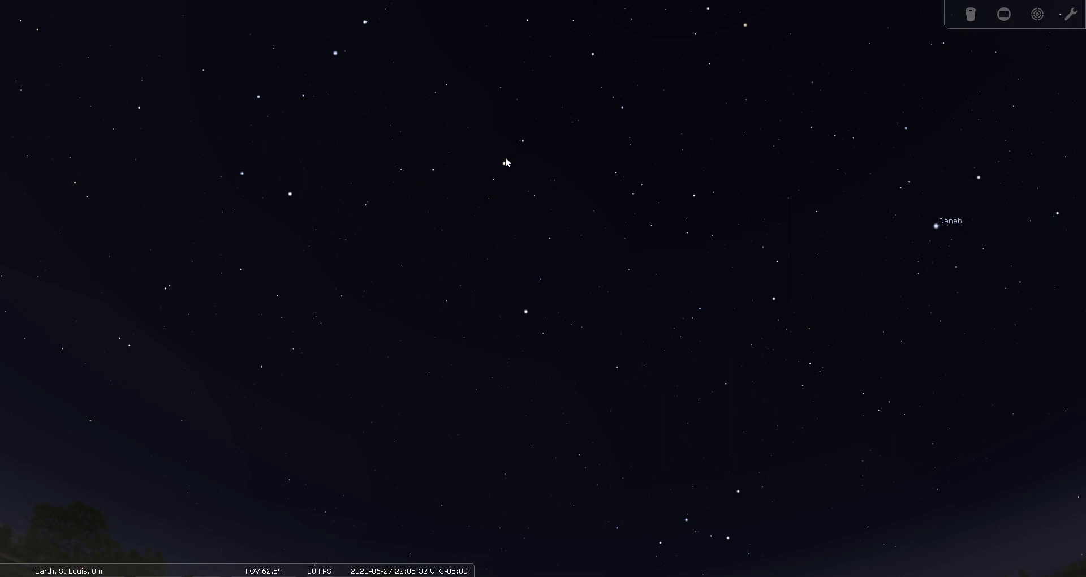
mouse_move(521, 297)
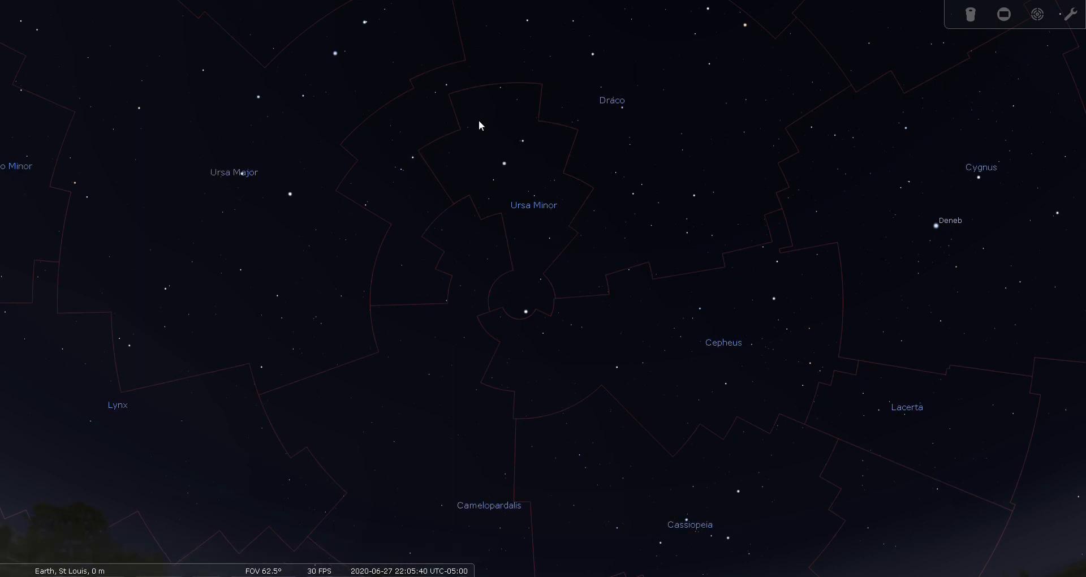
mouse_move(192, 450)
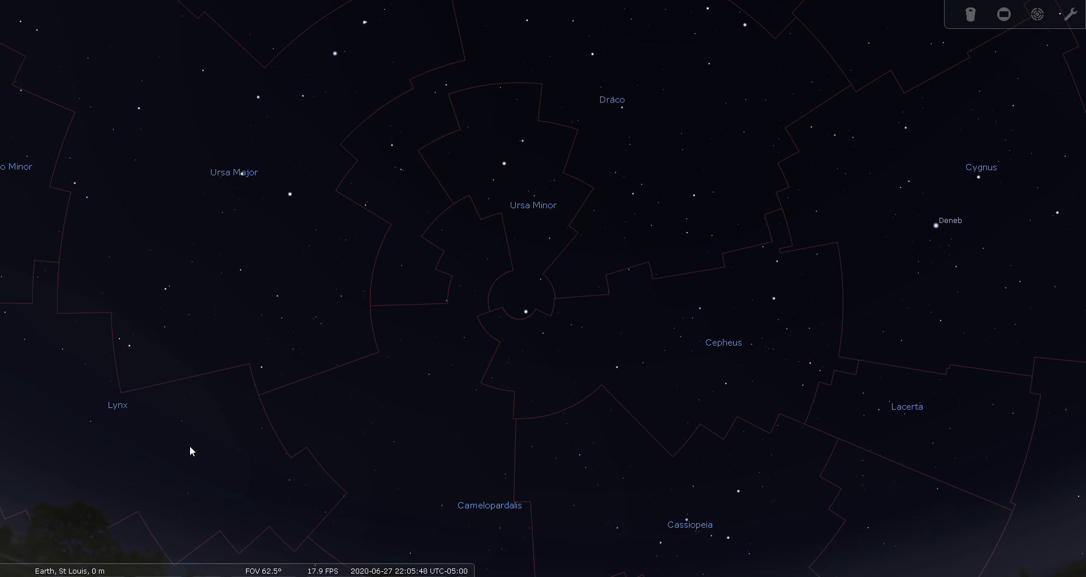
mouse_move(19, 415)
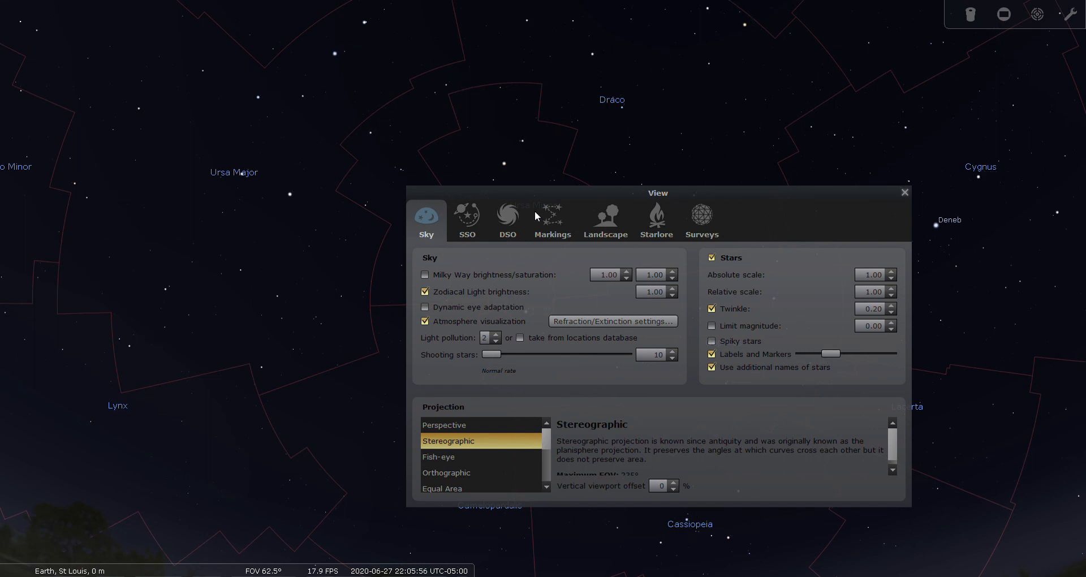
- Turn off deep-sky object labels and markers on the DSO tab and close the window
left_click(507, 219)
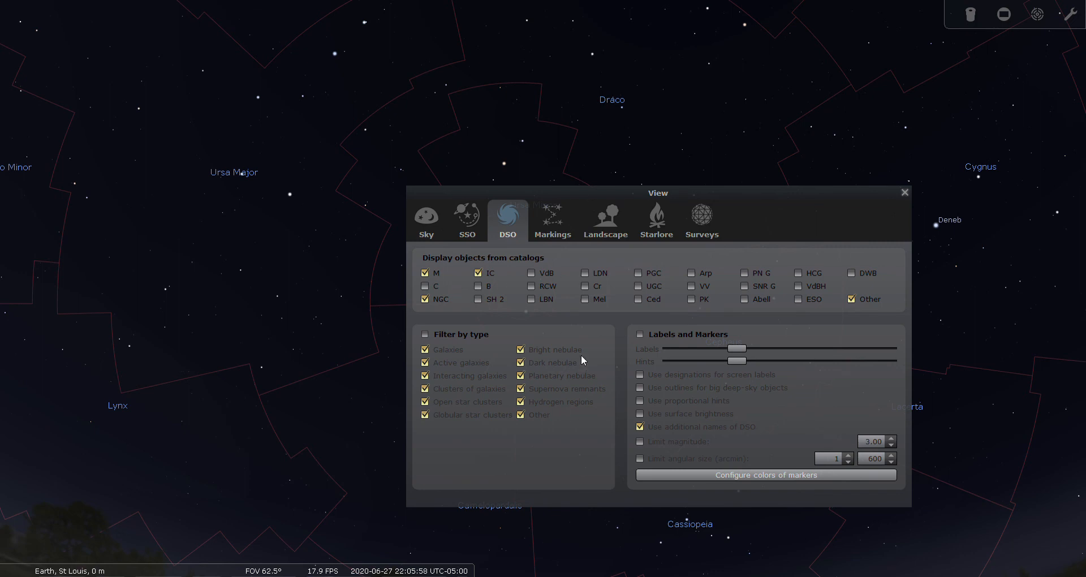
left_click_drag(656, 192, 640, 297)
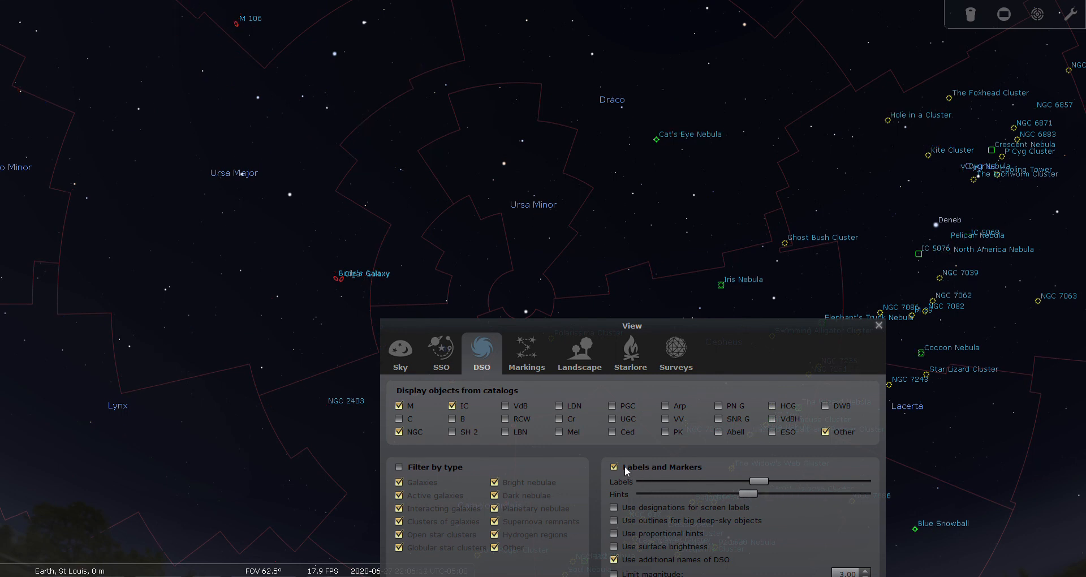
left_click(613, 465)
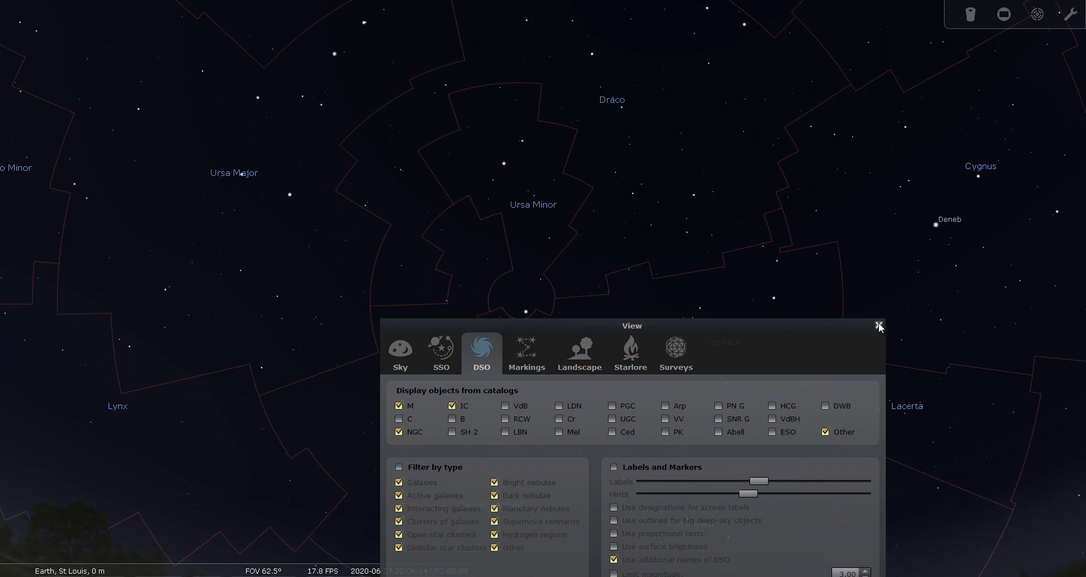
left_click(879, 326)
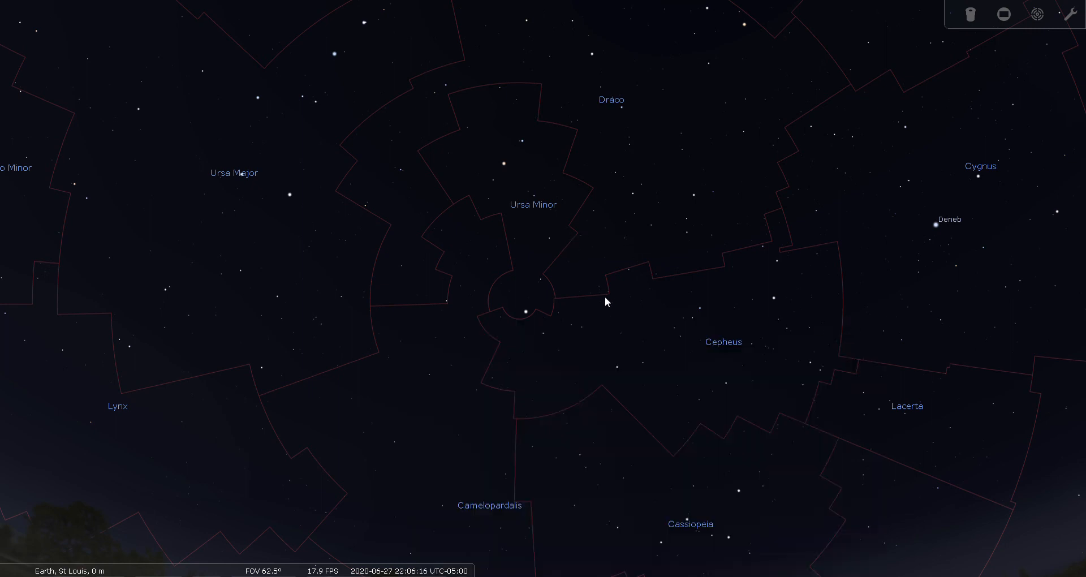
mouse_move(517, 313)
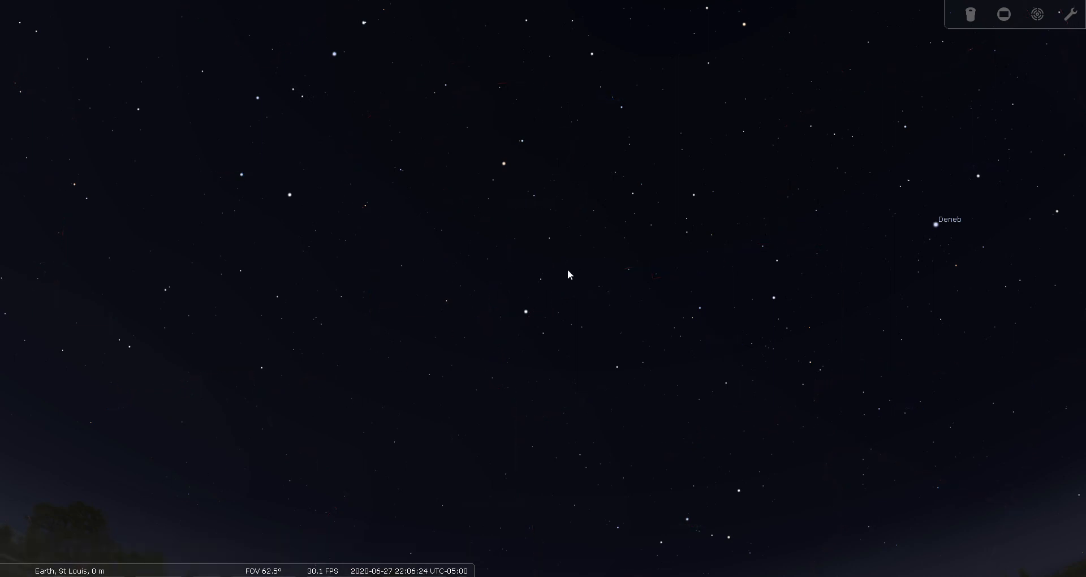
mouse_move(366, 269)
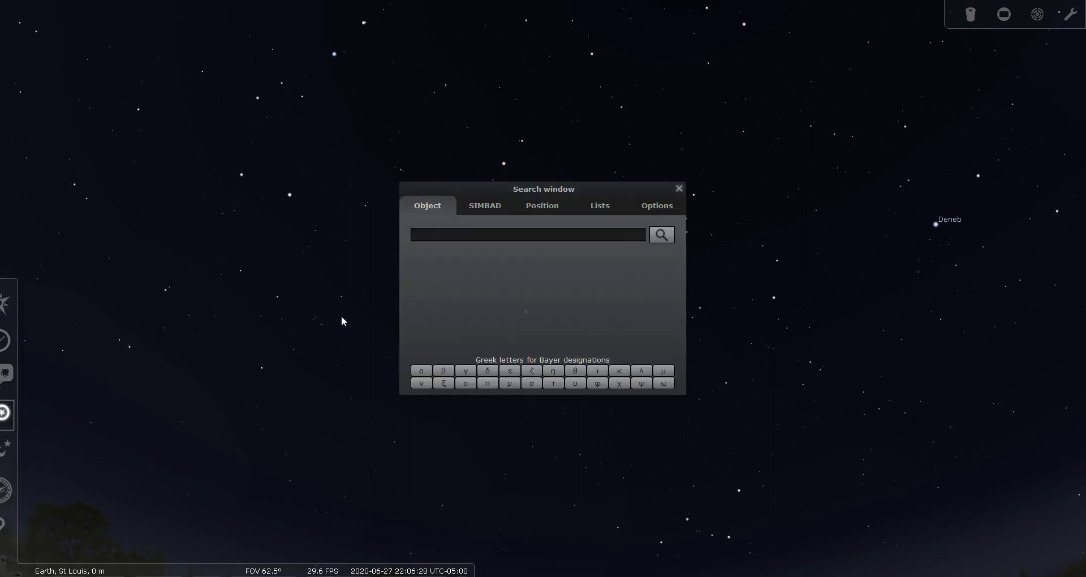
- Search for 'eta um' and select η UMi (Anwa Farkadain) from the matches
type("eta")
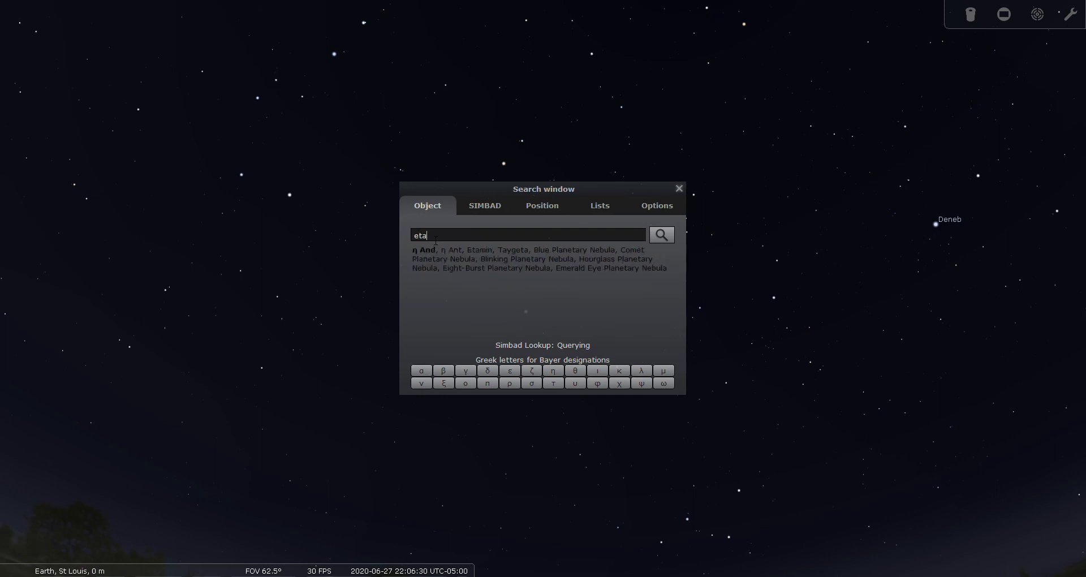
type("um")
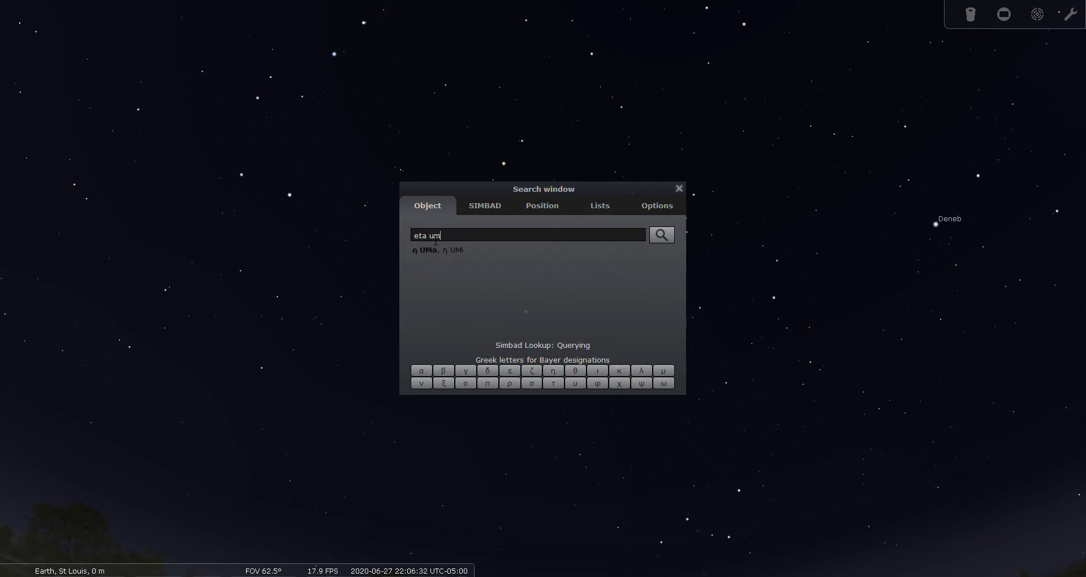
left_click(452, 250)
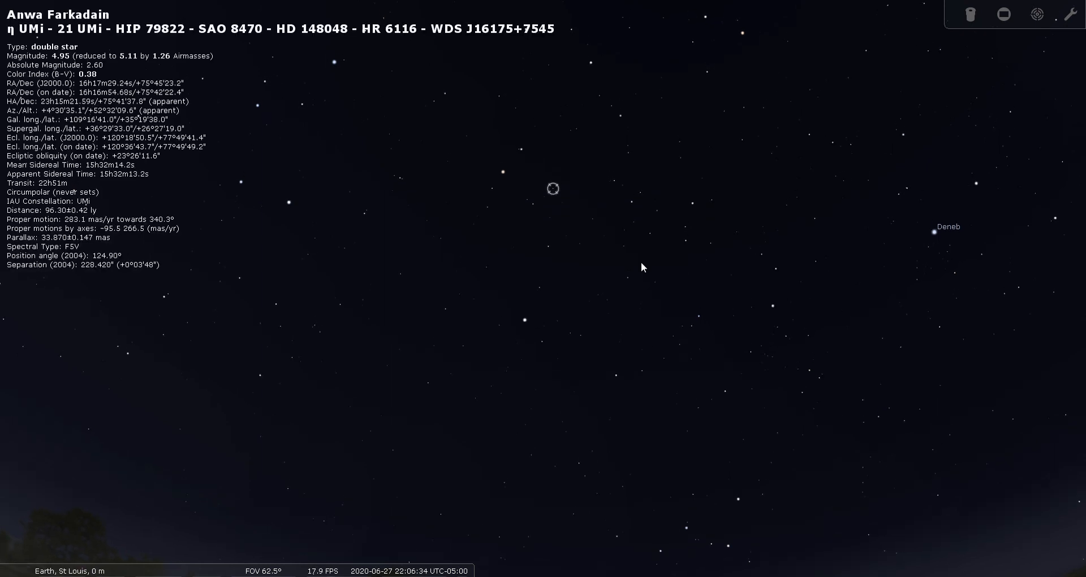
- Centre Anwa Farkadain in the Telrad rings and zoom in to about a 5° field
left_click_drag(642, 267, 541, 310)
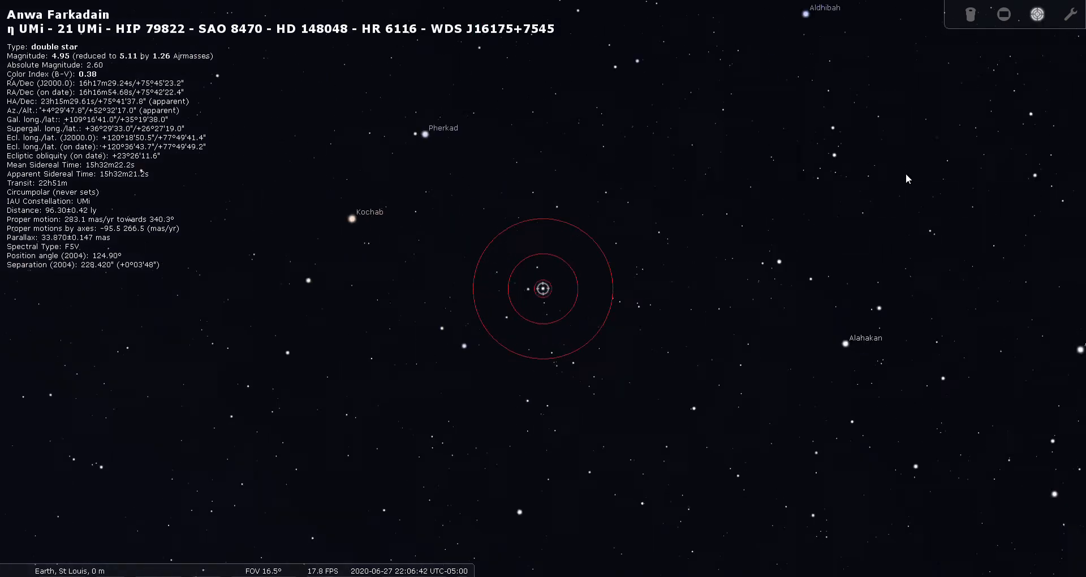
scroll("up", 3)
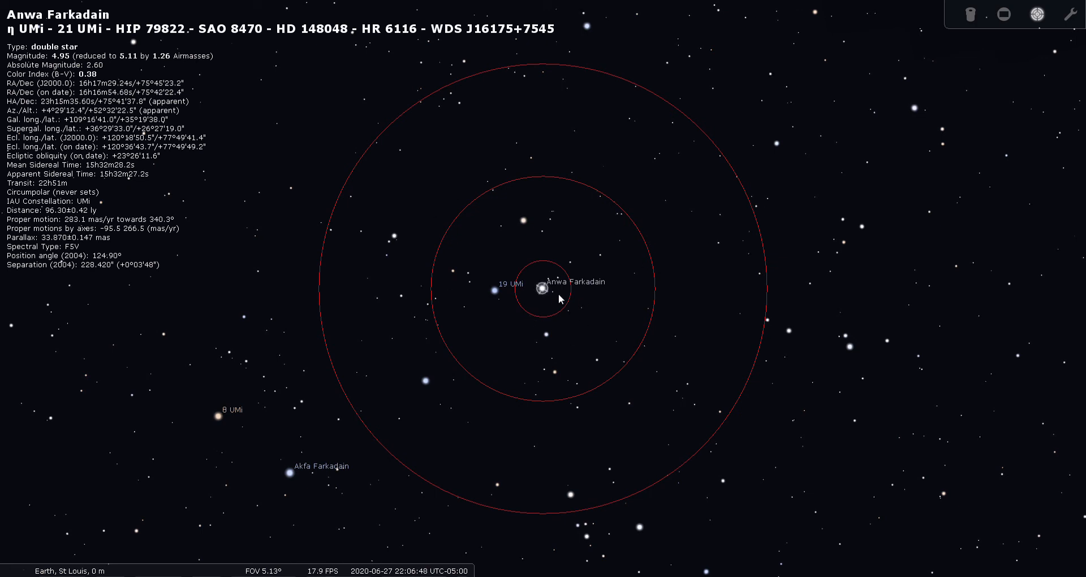
mouse_move(494, 297)
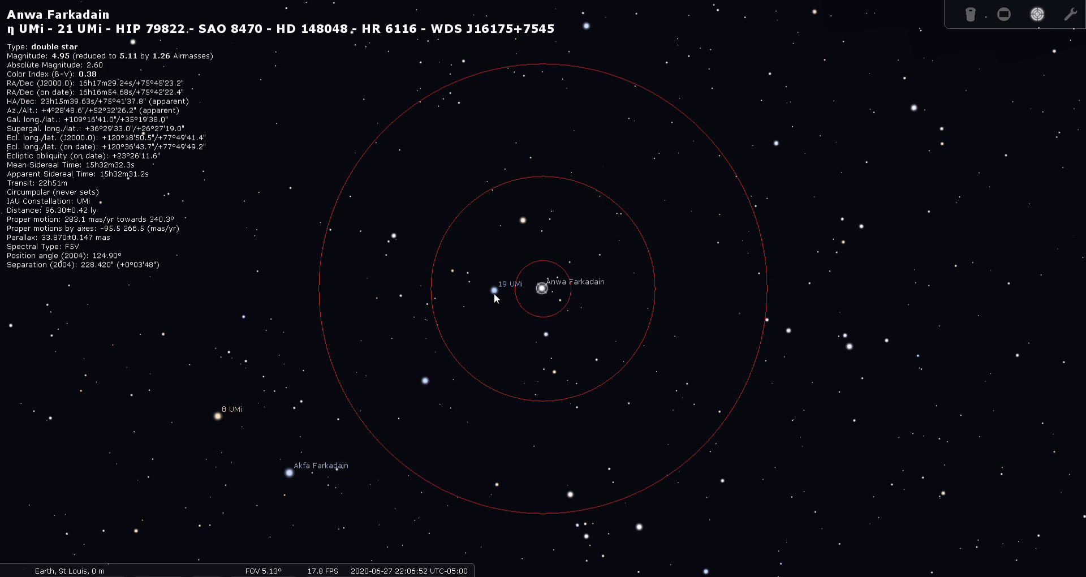
mouse_move(544, 295)
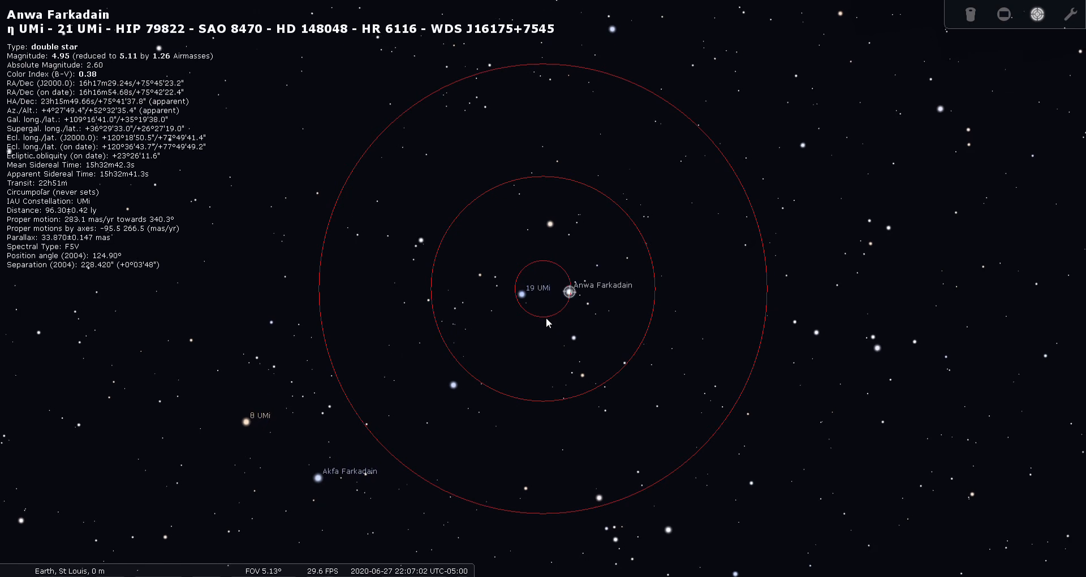
- Show Anwa Farkadain through the simulated eyepiece view, then turn the ocular view off
left_click(970, 13)
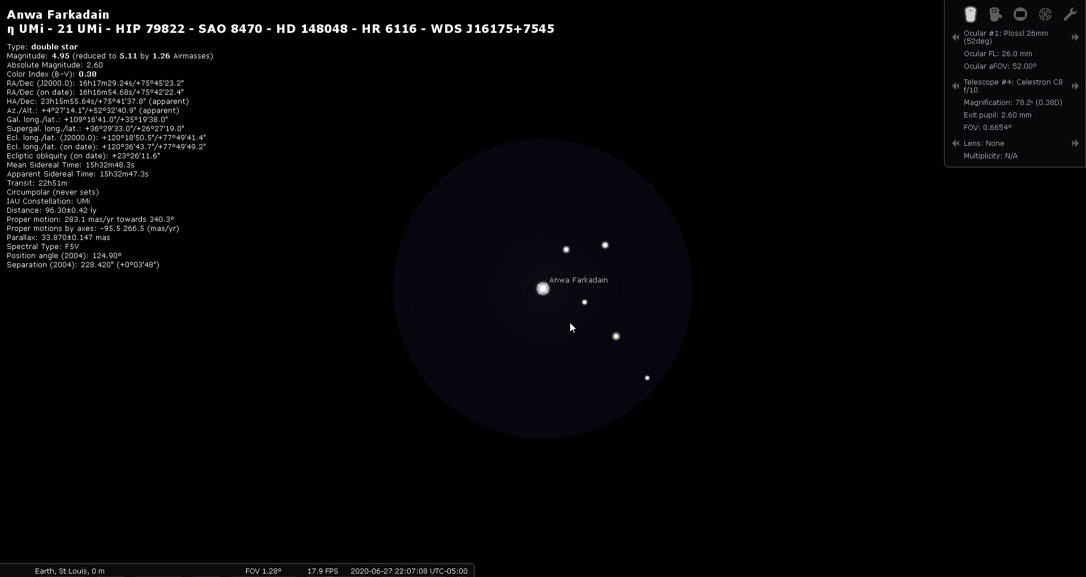
mouse_move(560, 299)
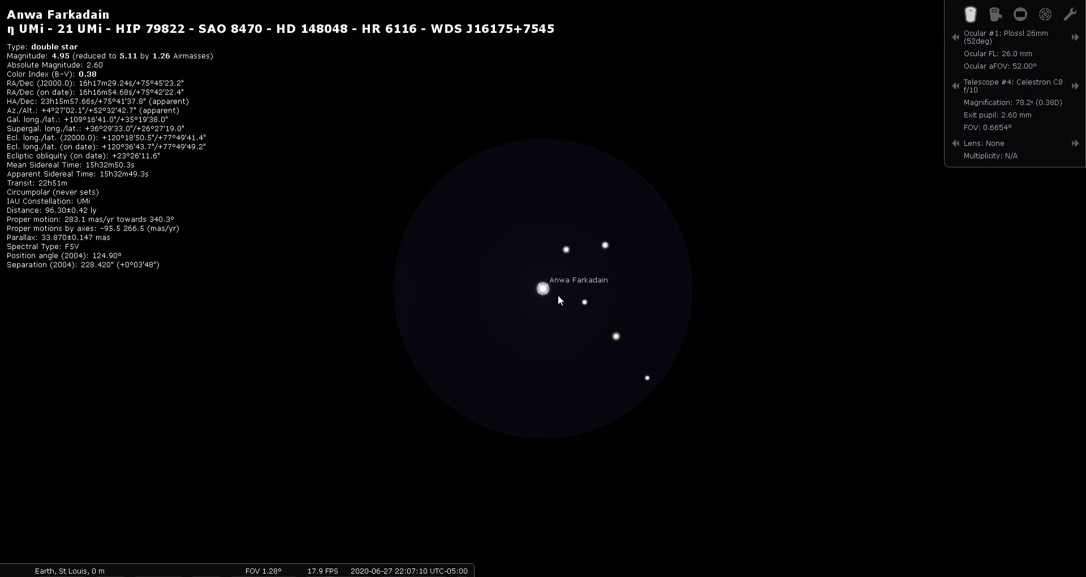
mouse_move(609, 294)
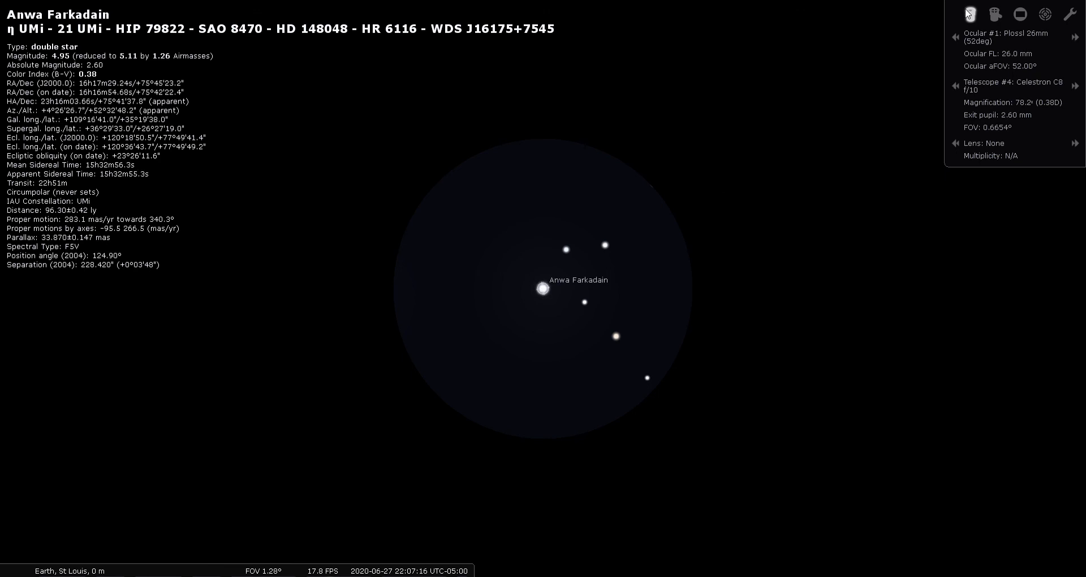
left_click(970, 13)
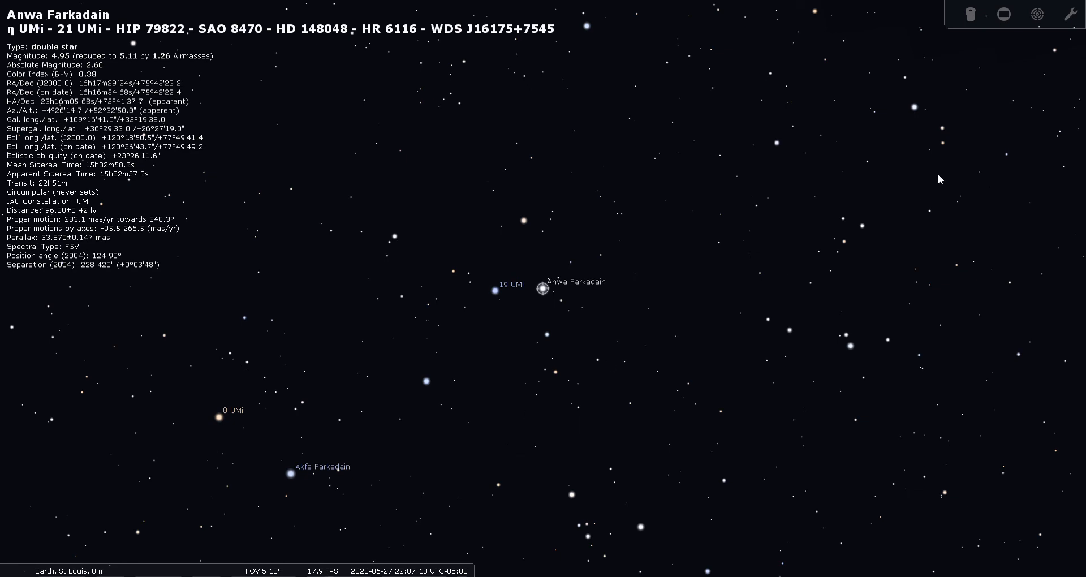
- Zoom out to a 62.5° field showing Vega and Deneb labelled
scroll("down", 3)
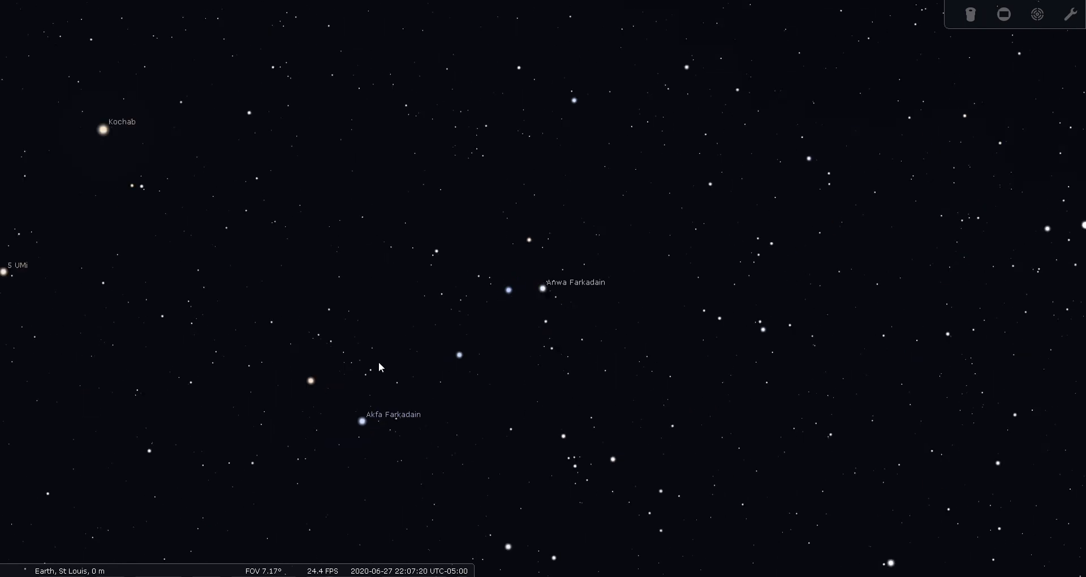
scroll("down", 3)
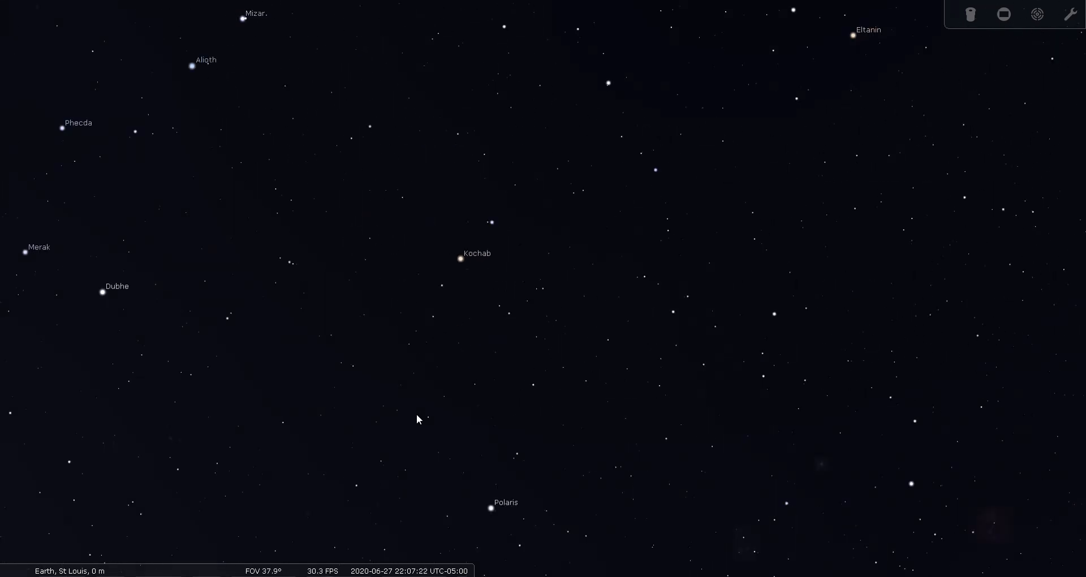
scroll("down", 3)
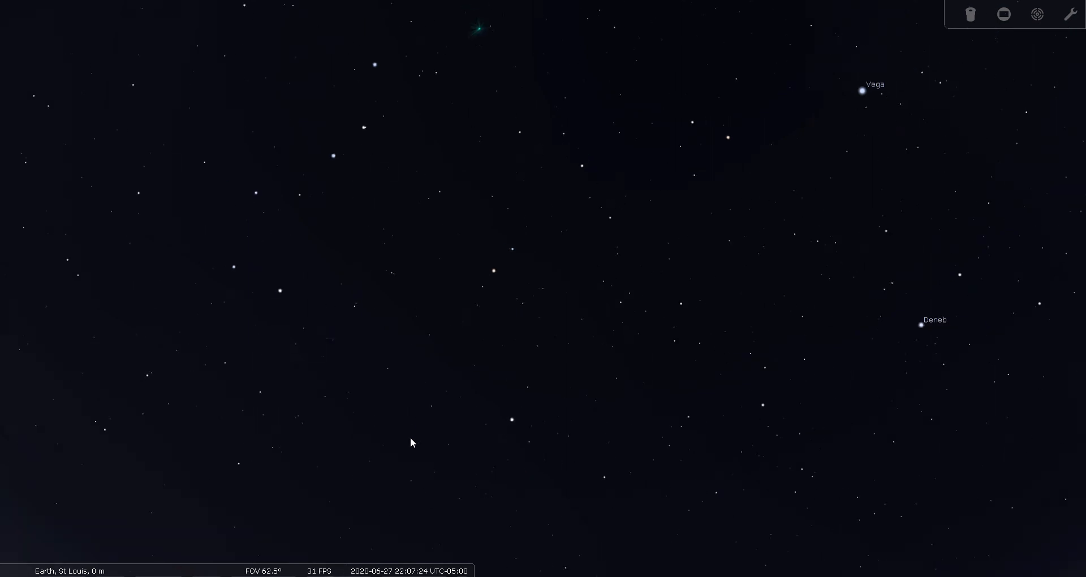